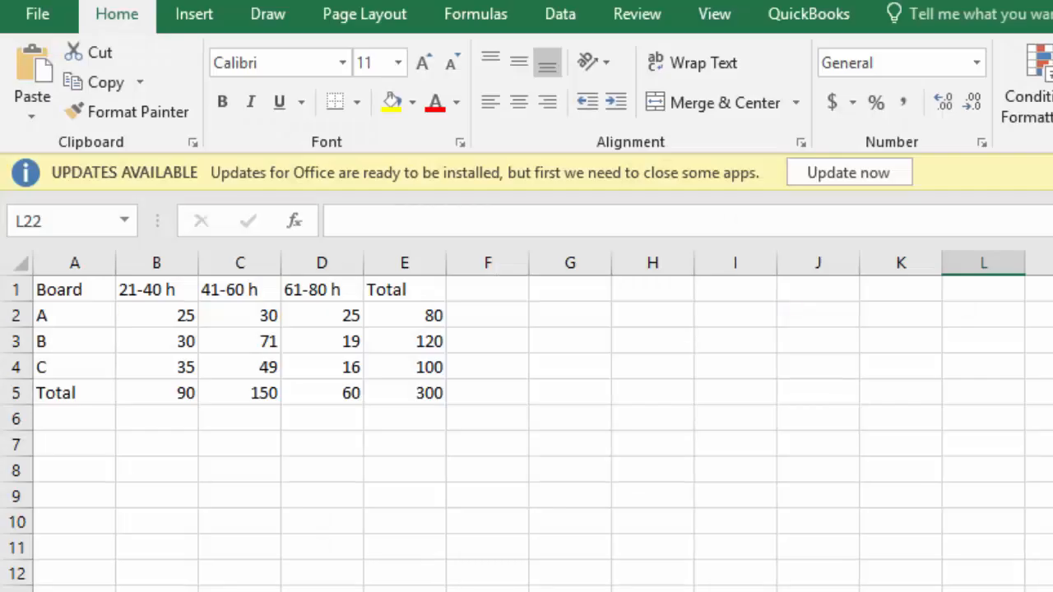
pyautogui.moveTo(491, 533)
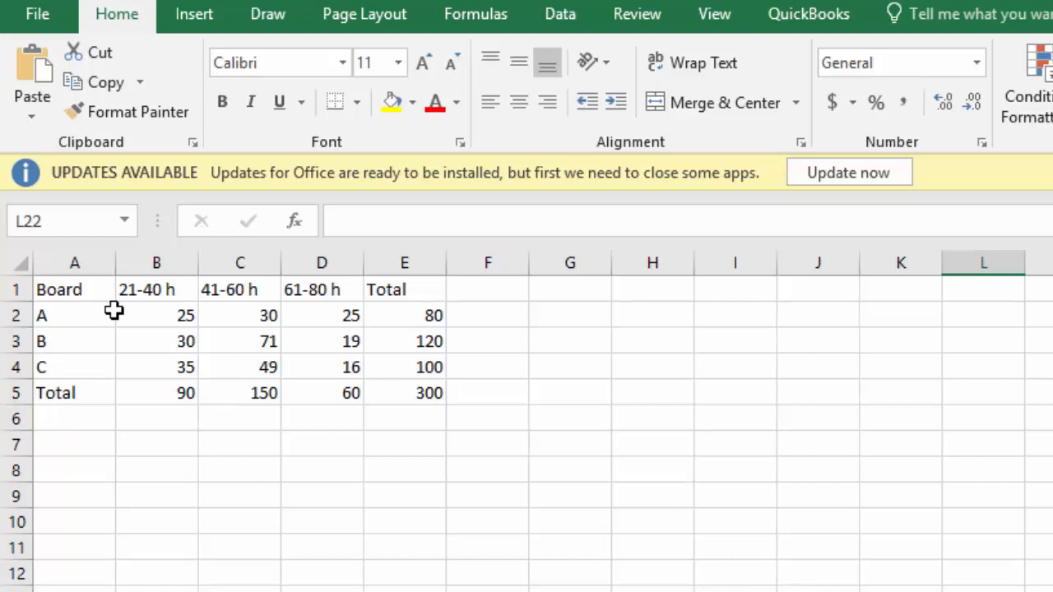
pyautogui.moveTo(105, 480)
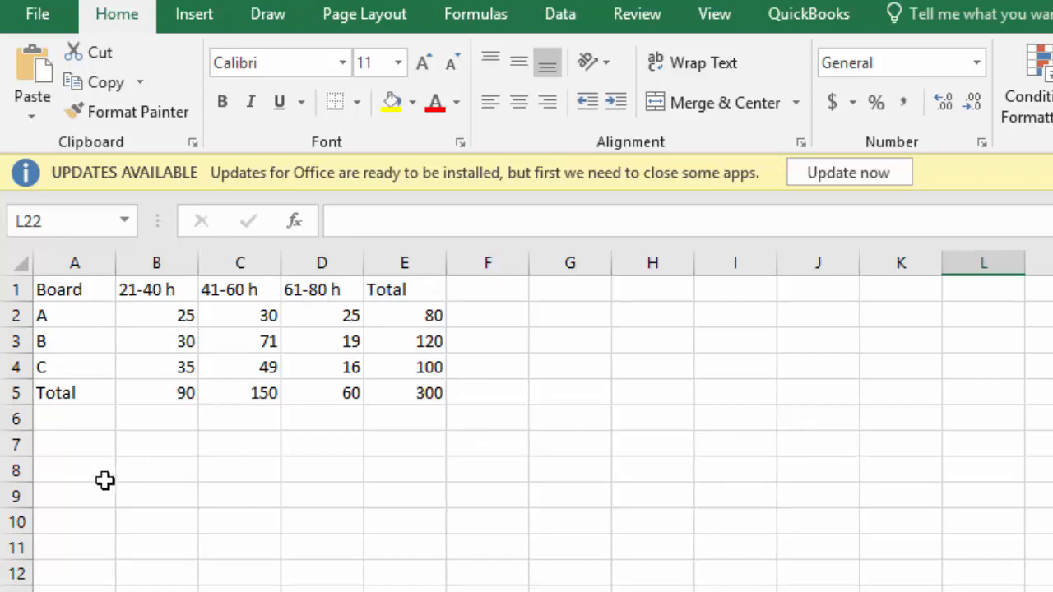
# Review the observed counts and totals, then rename A1 to 'Obser'.
pyautogui.moveTo(157, 315); pyautogui.dragTo(321, 366)
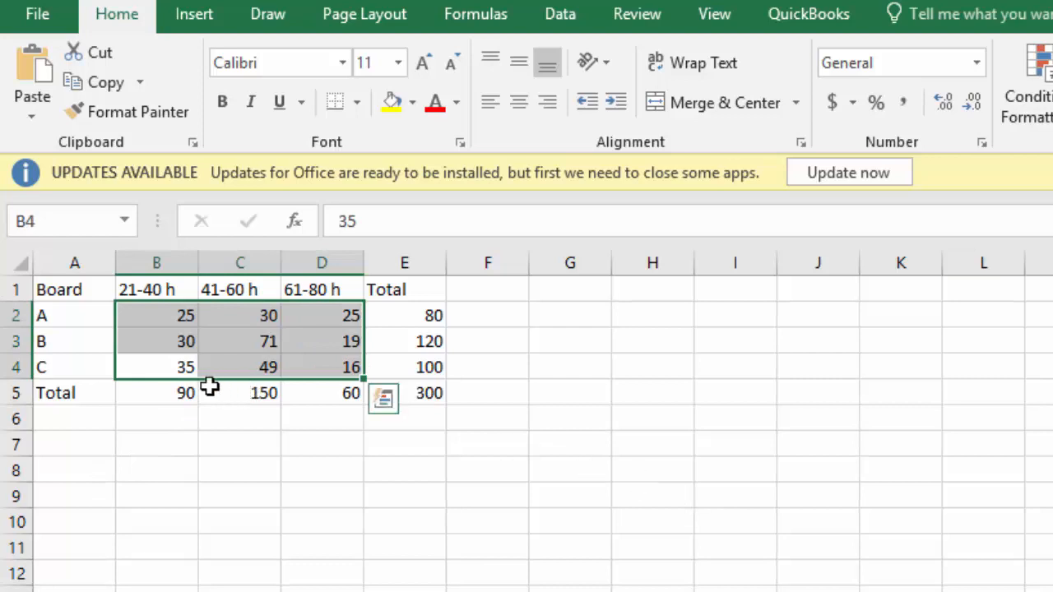
pyautogui.click(404, 315)
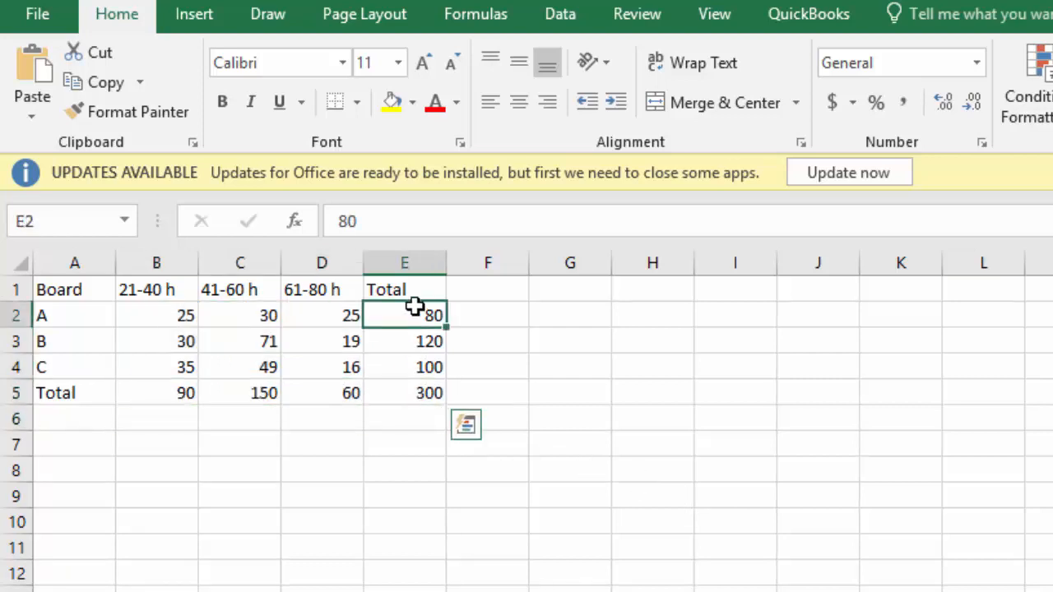
pyautogui.moveTo(404, 315); pyautogui.dragTo(404, 392)
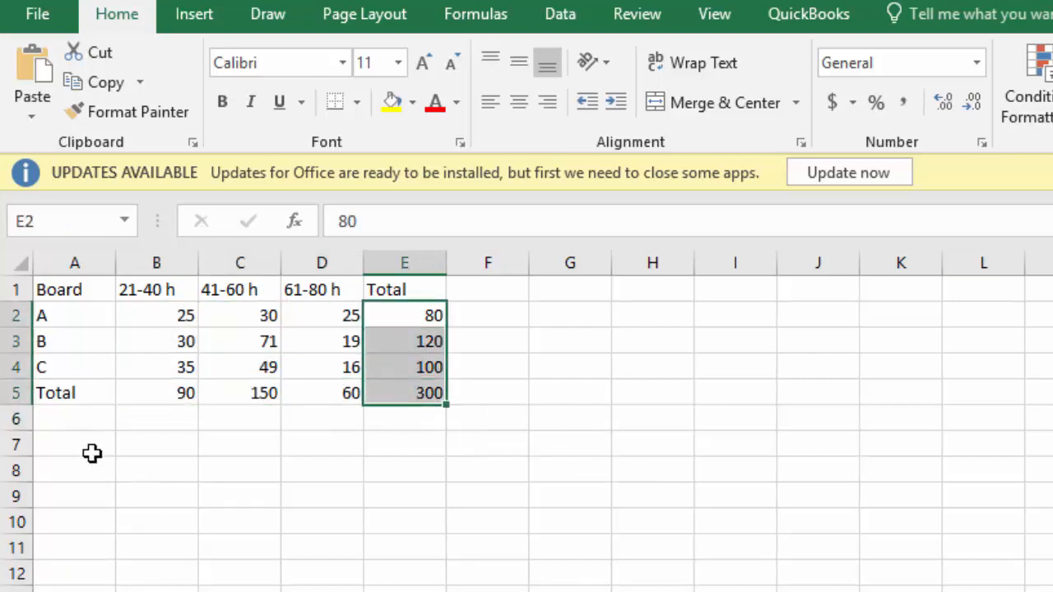
pyautogui.write('Obser')
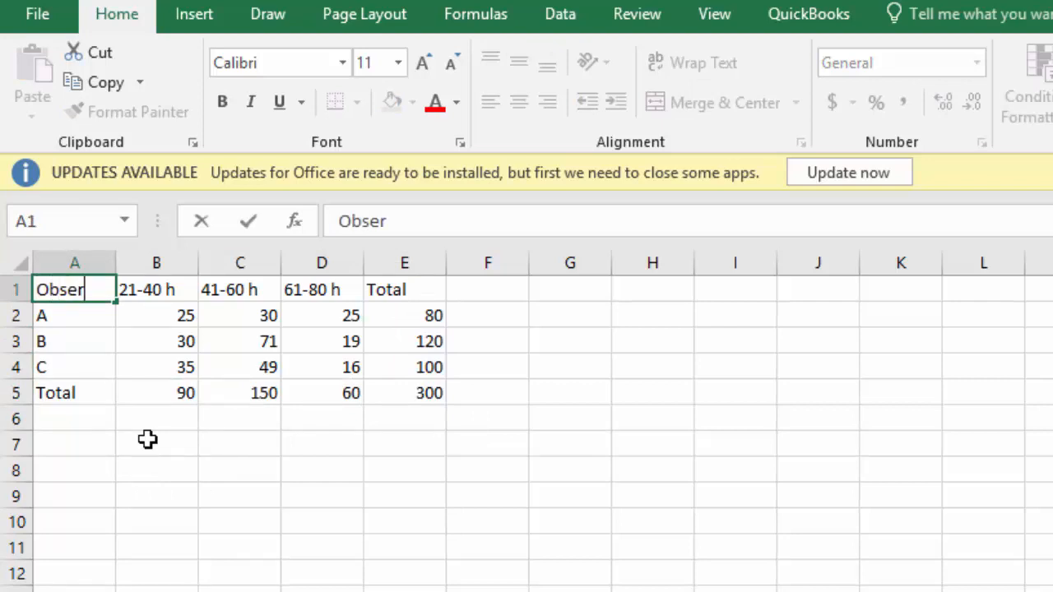
# Start an Expected table in A7 with 21-40, 41-60, 61-80 h headers and rows A–C.
pyautogui.click(75, 367)
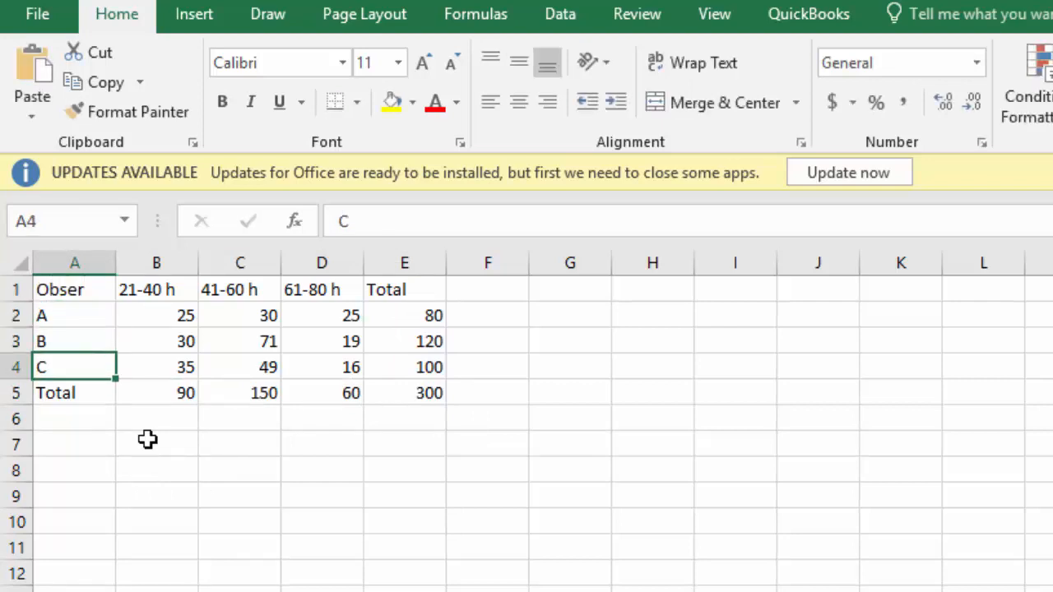
pyautogui.write('Expected')
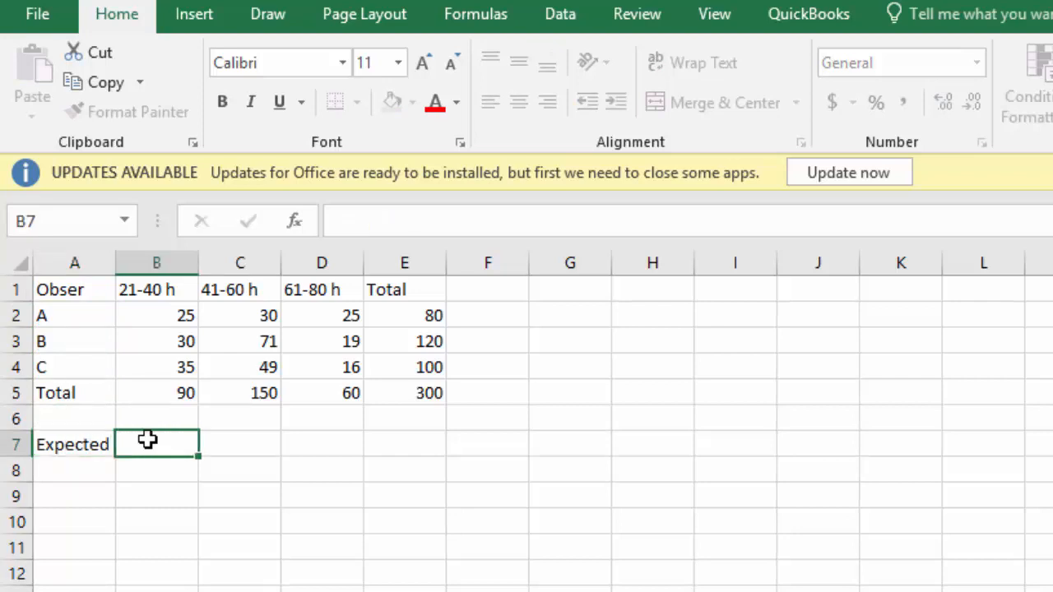
pyautogui.write('21-40 h')
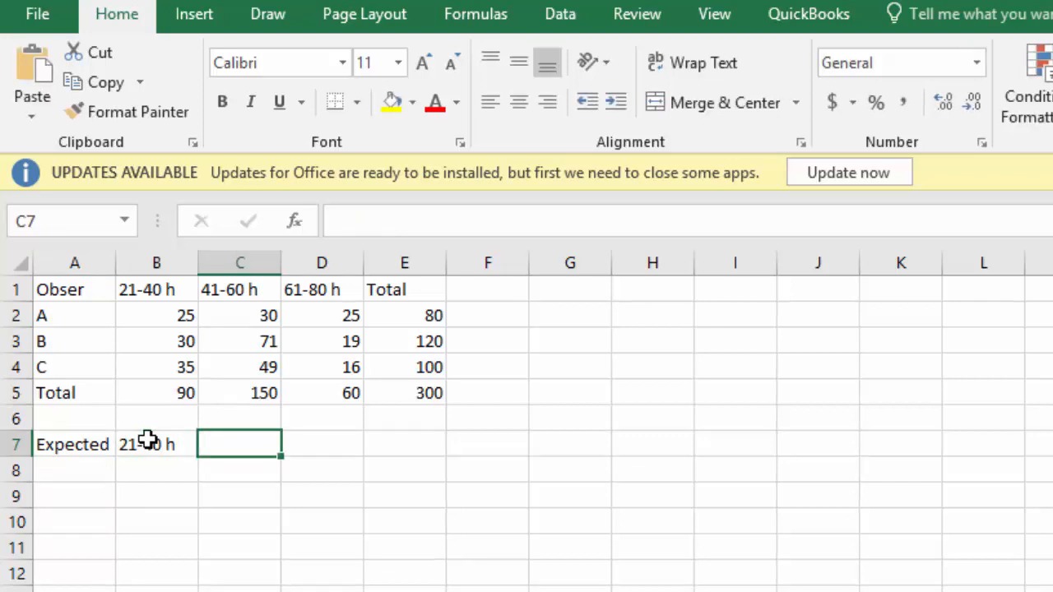
pyautogui.write('41-60')
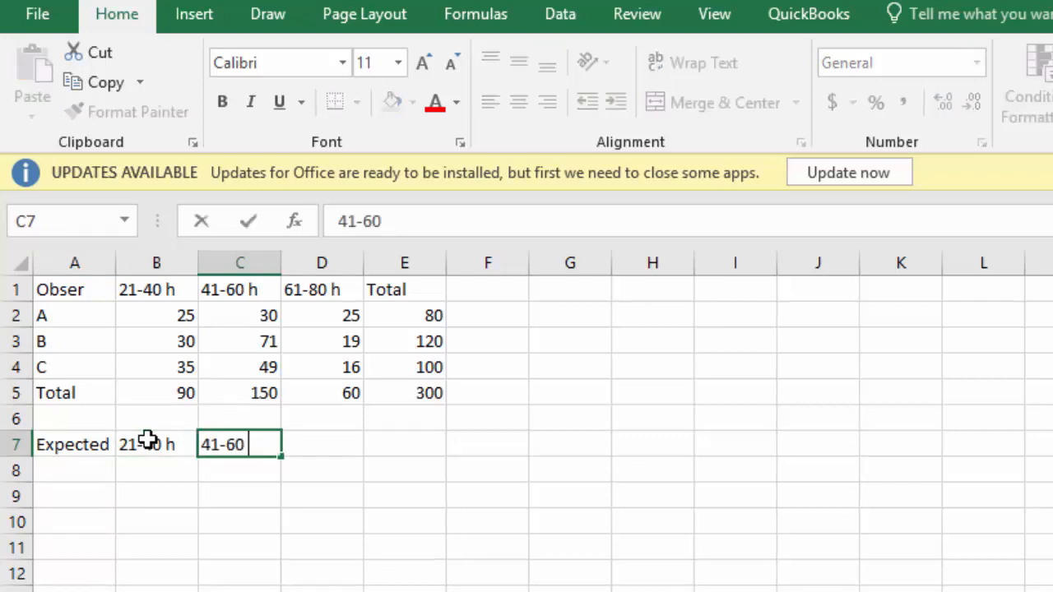
pyautogui.write('6')
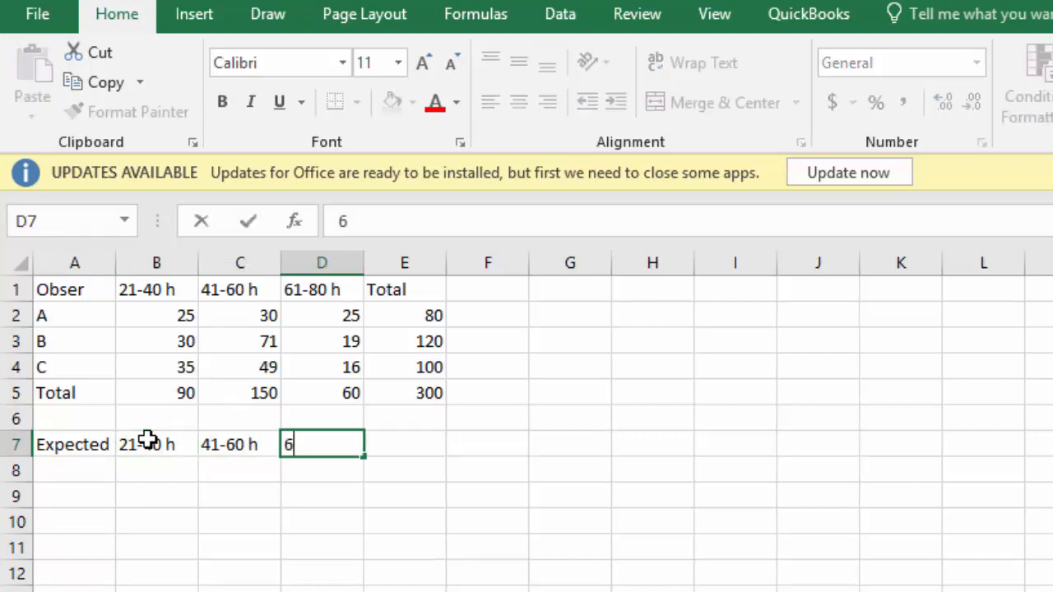
pyautogui.write('1-80 h')
pyautogui.click(74, 521)
pyautogui.write('C')
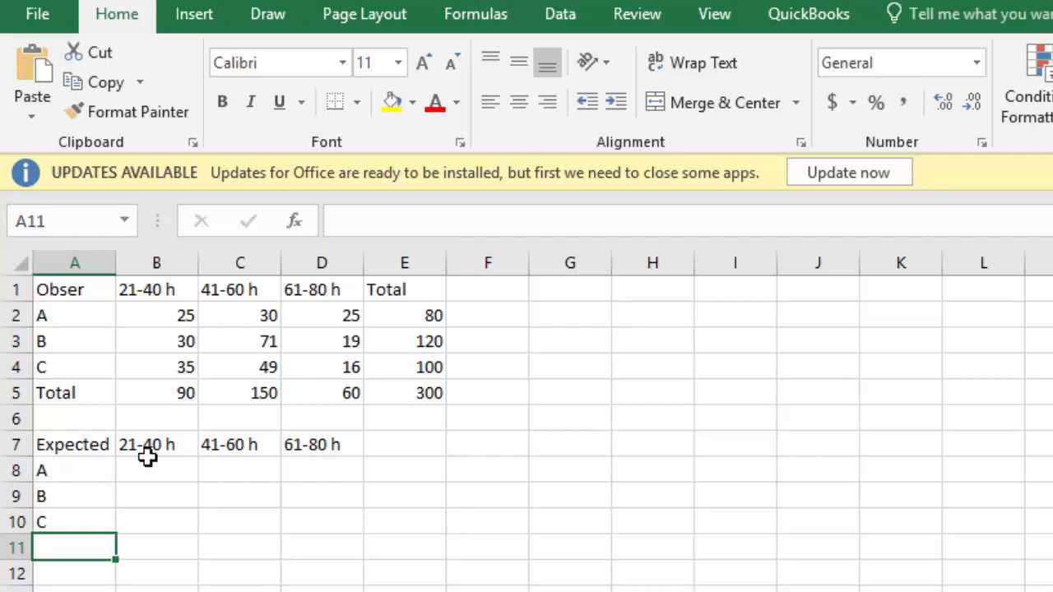
pyautogui.click(157, 470)
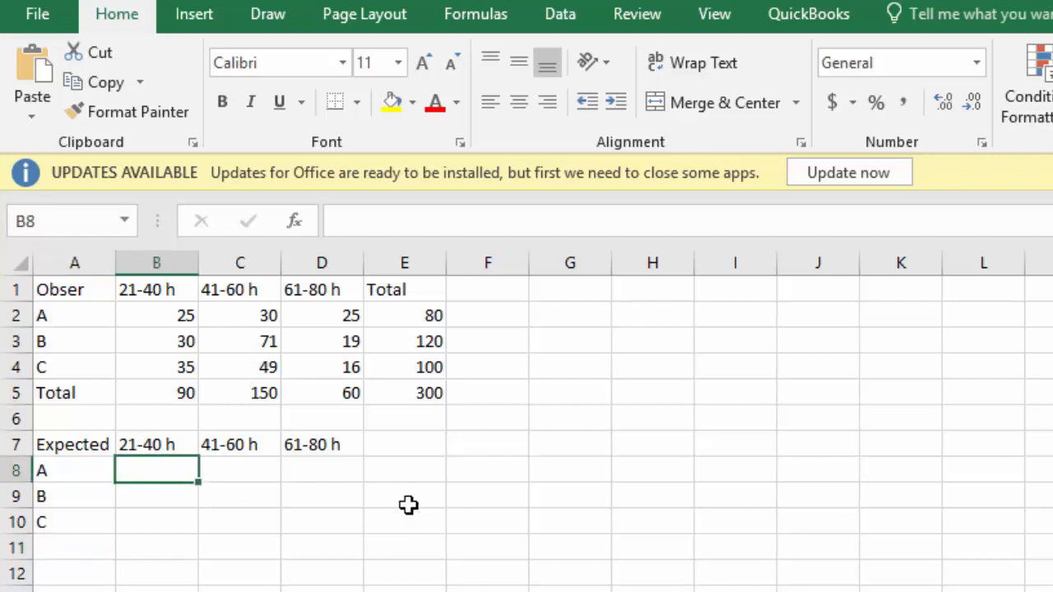
pyautogui.moveTo(162, 469)
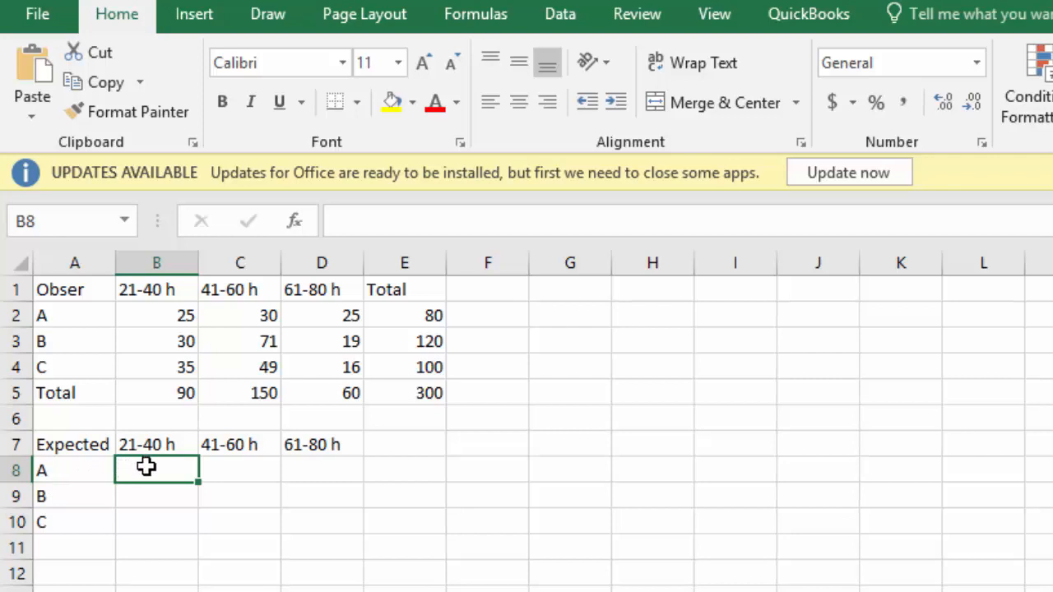
# Enter =E2*B5/E5 in B8, giving board A an expected 24 at 21-40 h.
pyautogui.write('=')
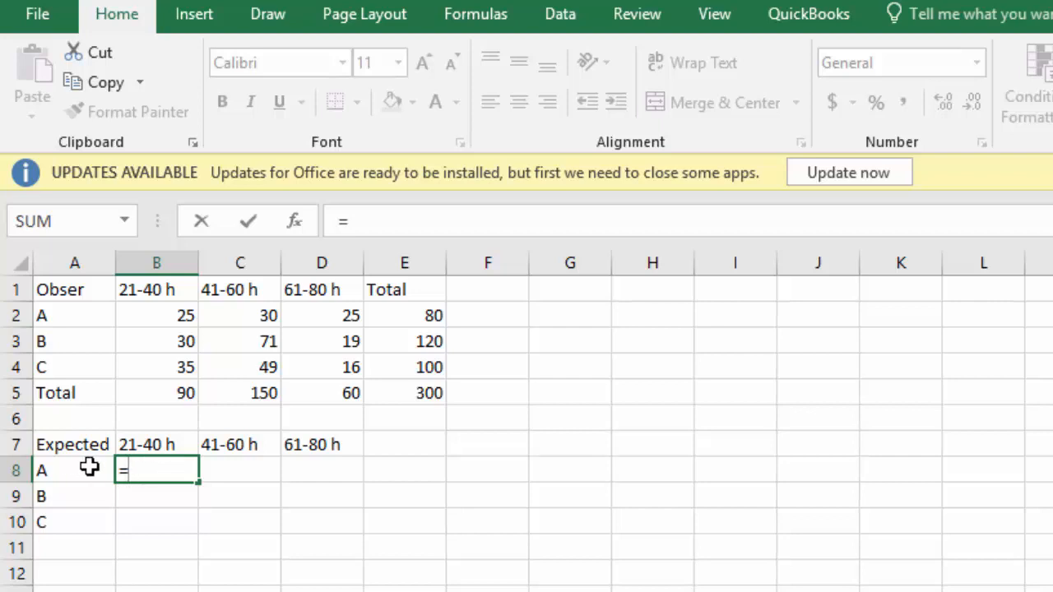
pyautogui.moveTo(132, 444)
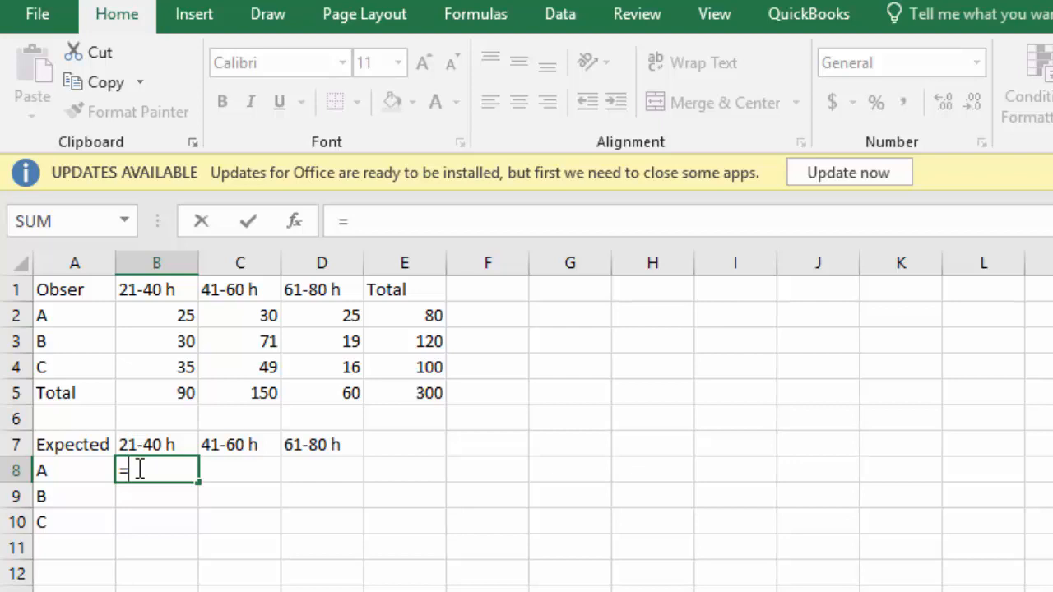
pyautogui.moveTo(58, 327)
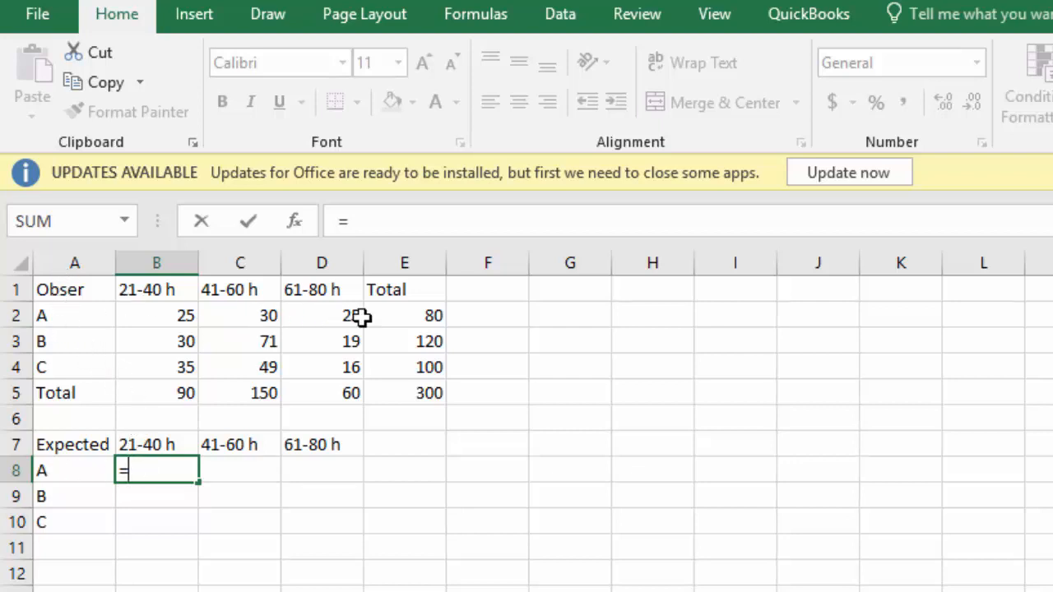
pyautogui.click(404, 315)
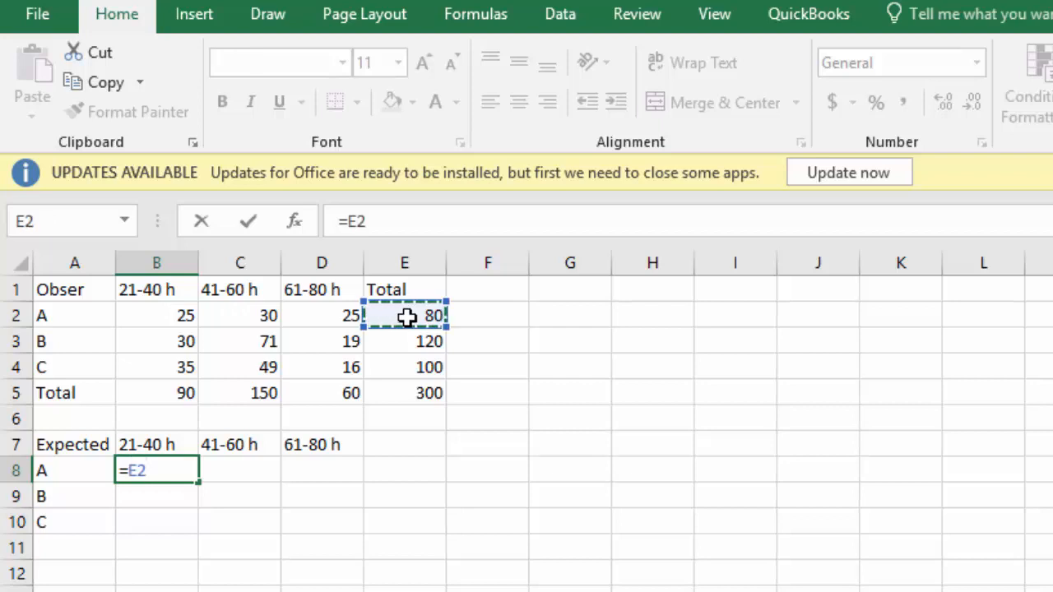
pyautogui.write('*')
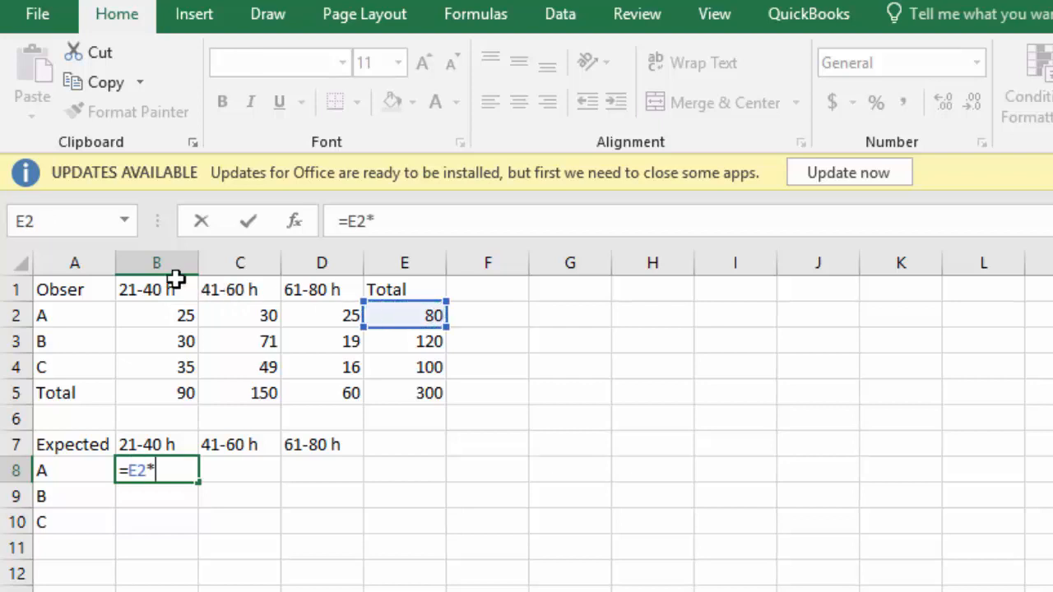
pyautogui.moveTo(153, 399)
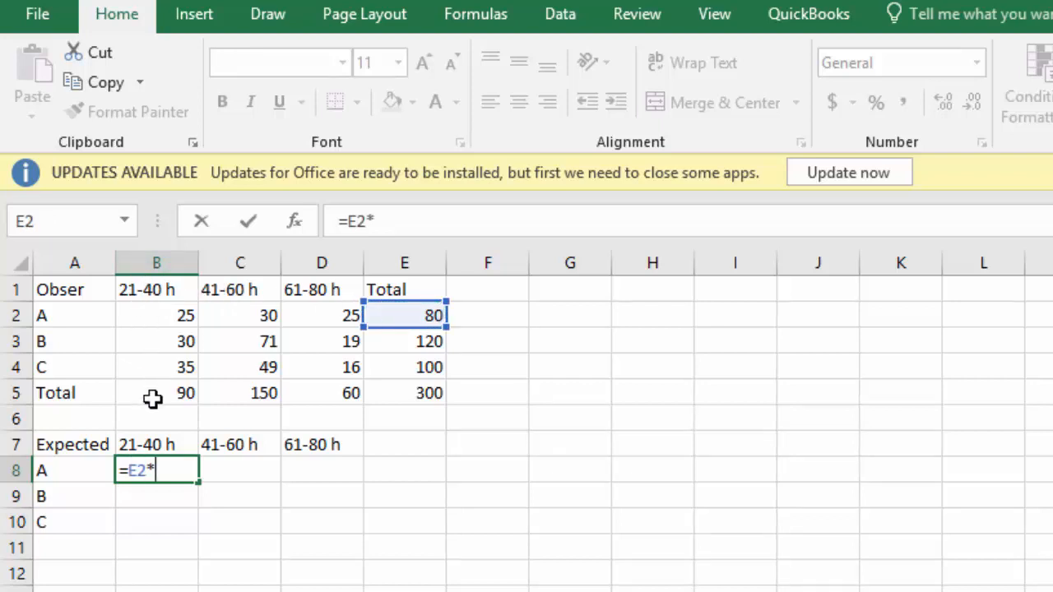
pyautogui.click(156, 393)
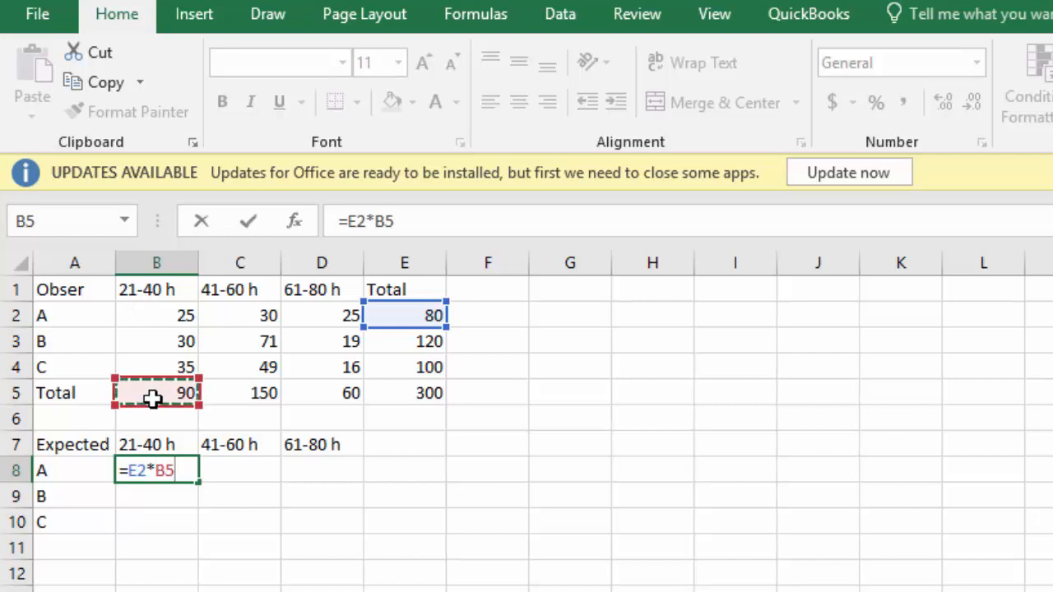
pyautogui.write('/')
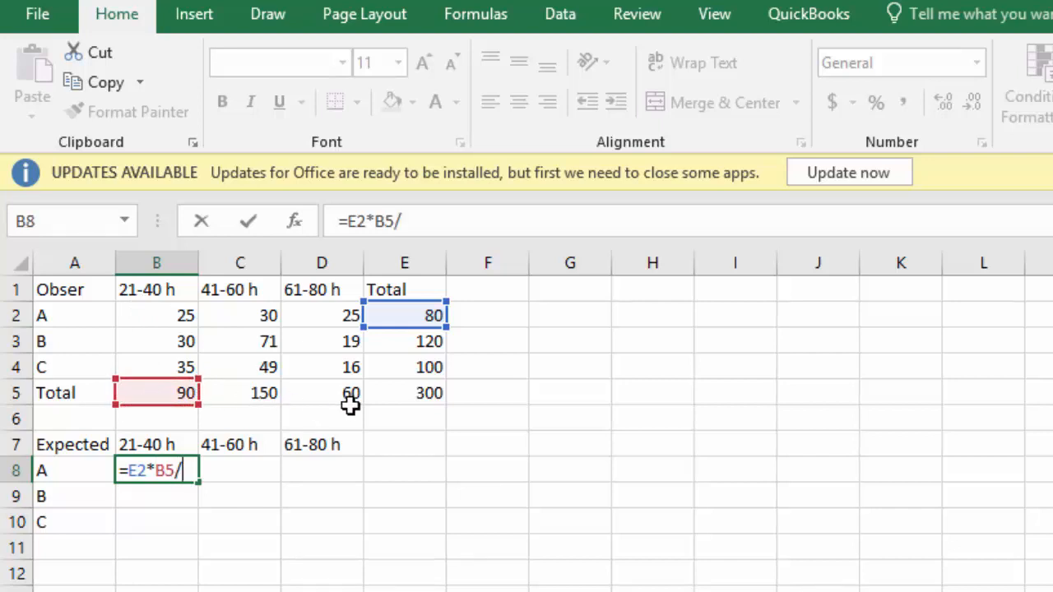
pyautogui.click(403, 393)
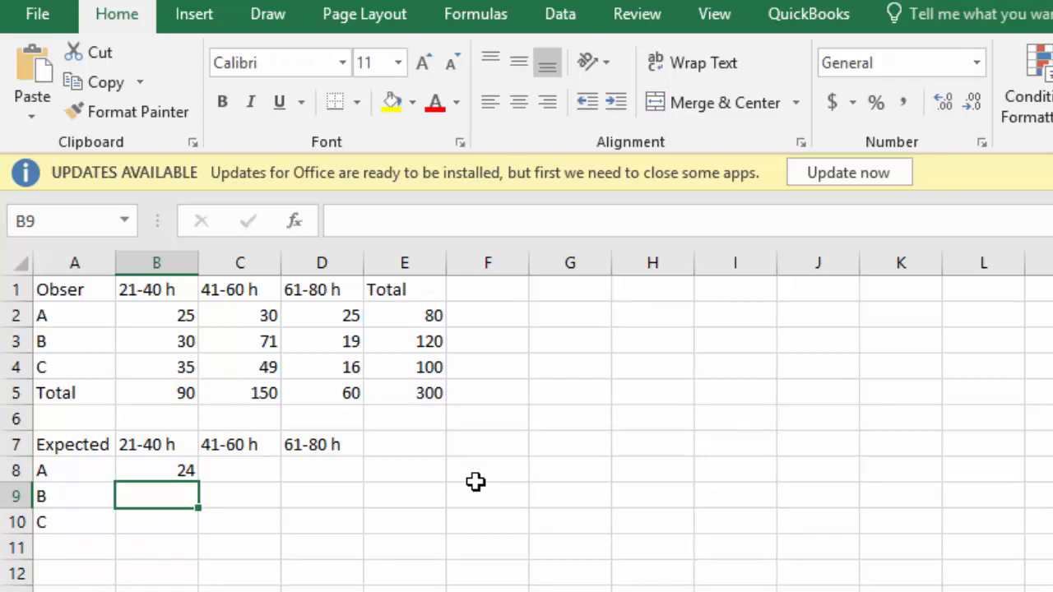
# Enter =E2*C5/E5 in C8, giving 40 for board A at 41-60 h.
pyautogui.click(240, 469)
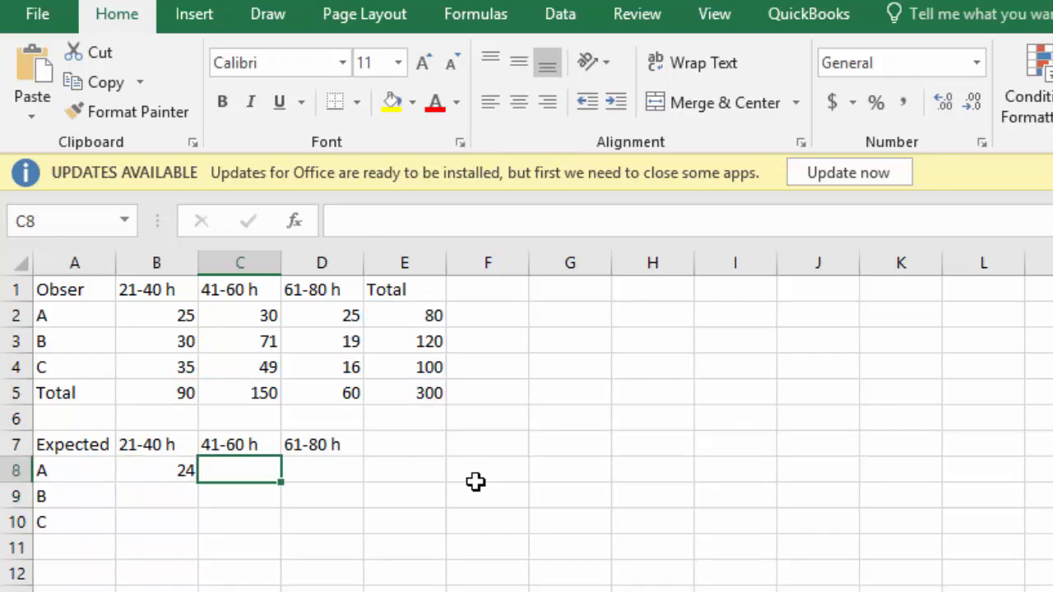
pyautogui.moveTo(83, 474)
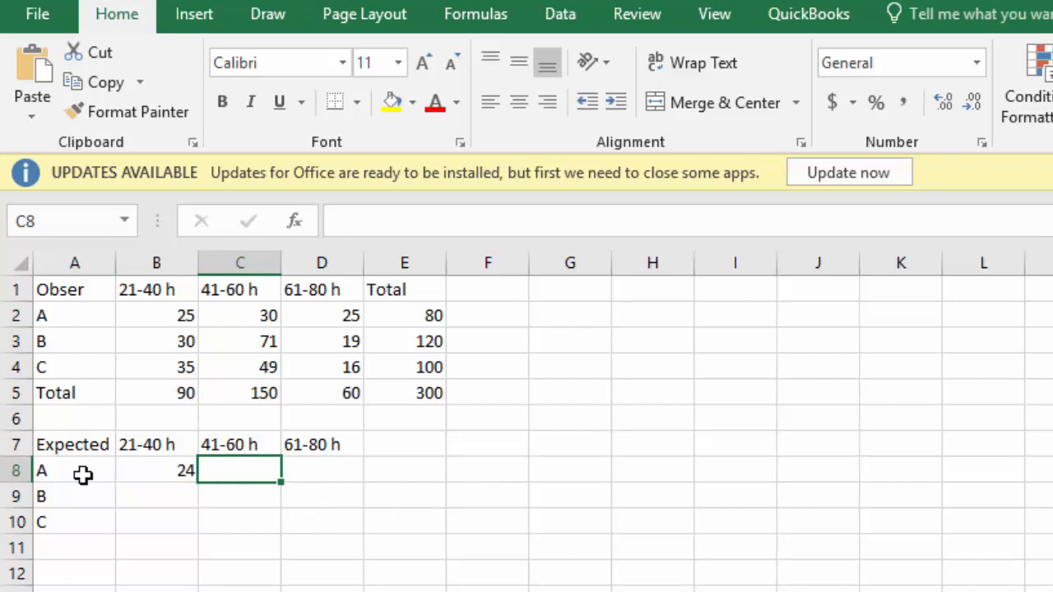
pyautogui.moveTo(228, 444)
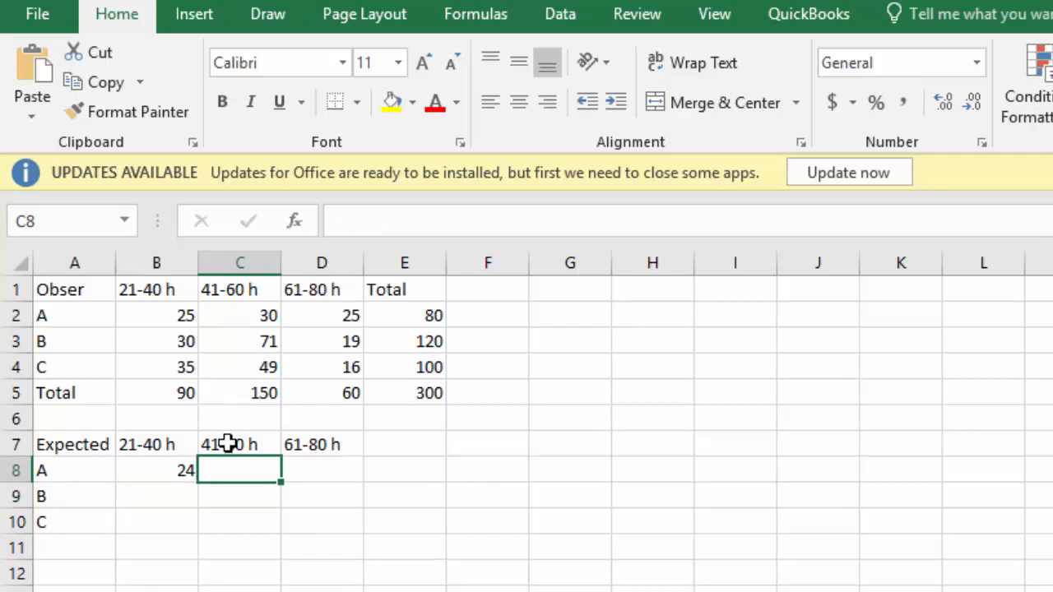
pyautogui.write('=')
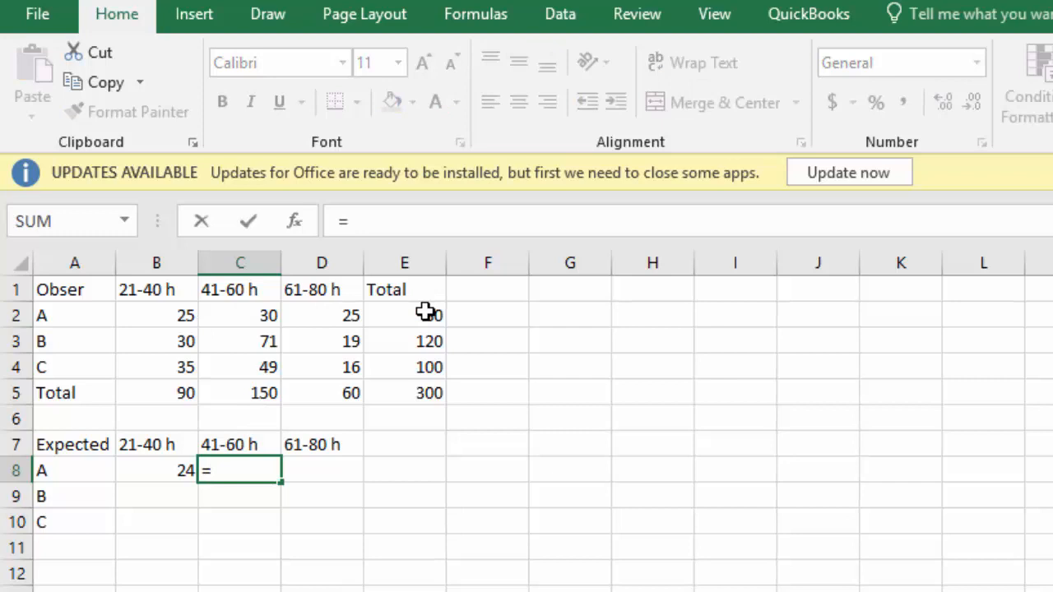
pyautogui.click(404, 315)
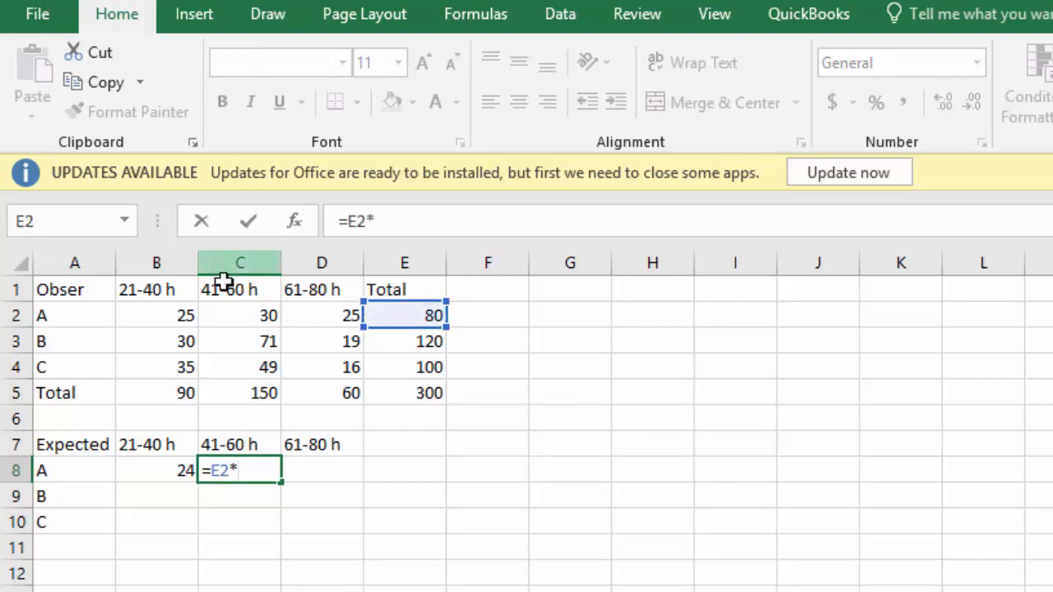
pyautogui.click(240, 392)
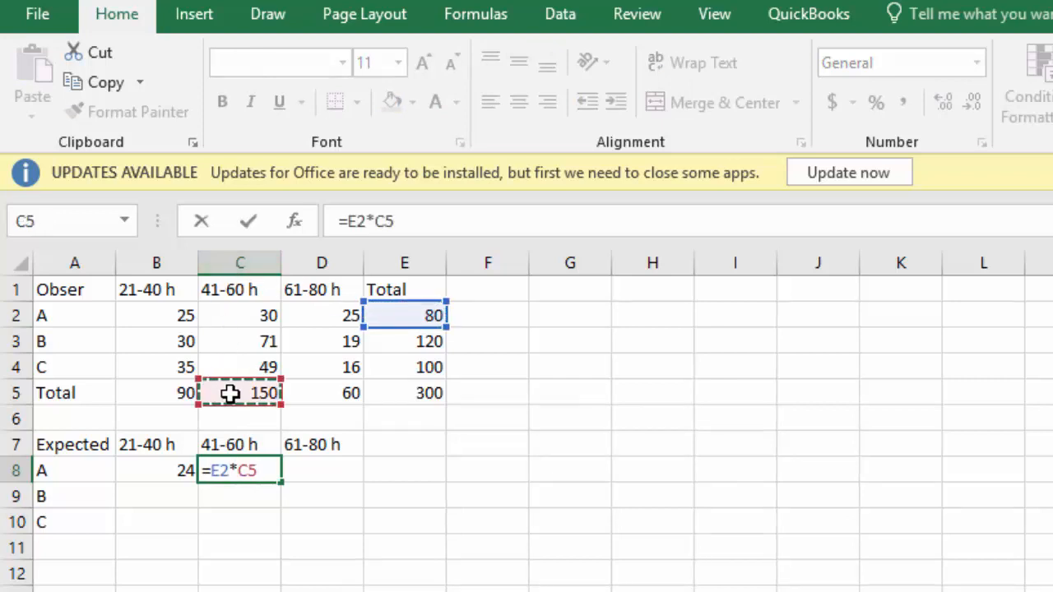
pyautogui.write('/')
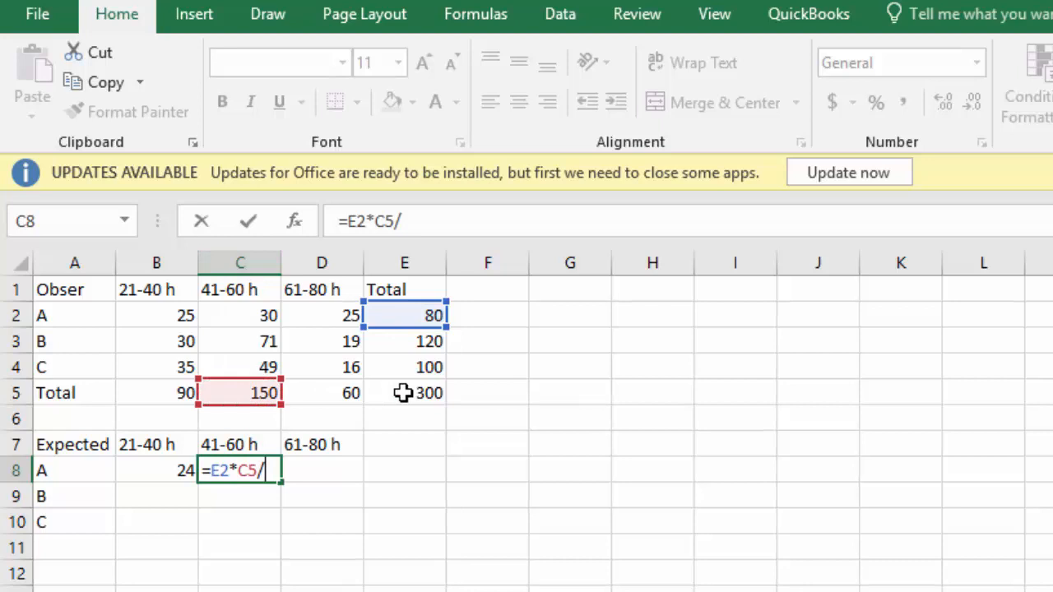
pyautogui.click(404, 392)
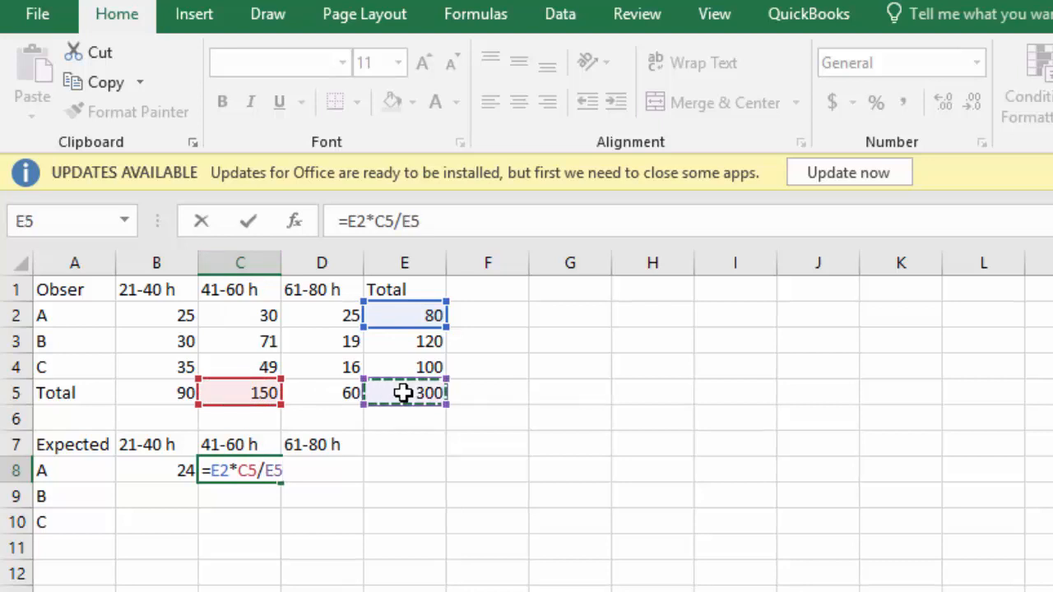
pyautogui.press('enter')
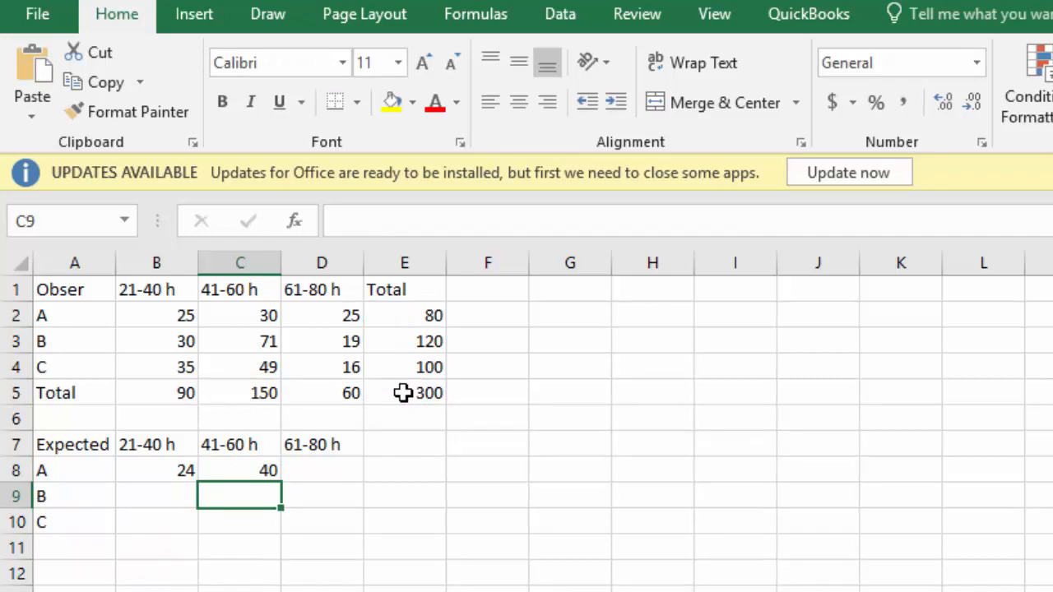
pyautogui.click(239, 470)
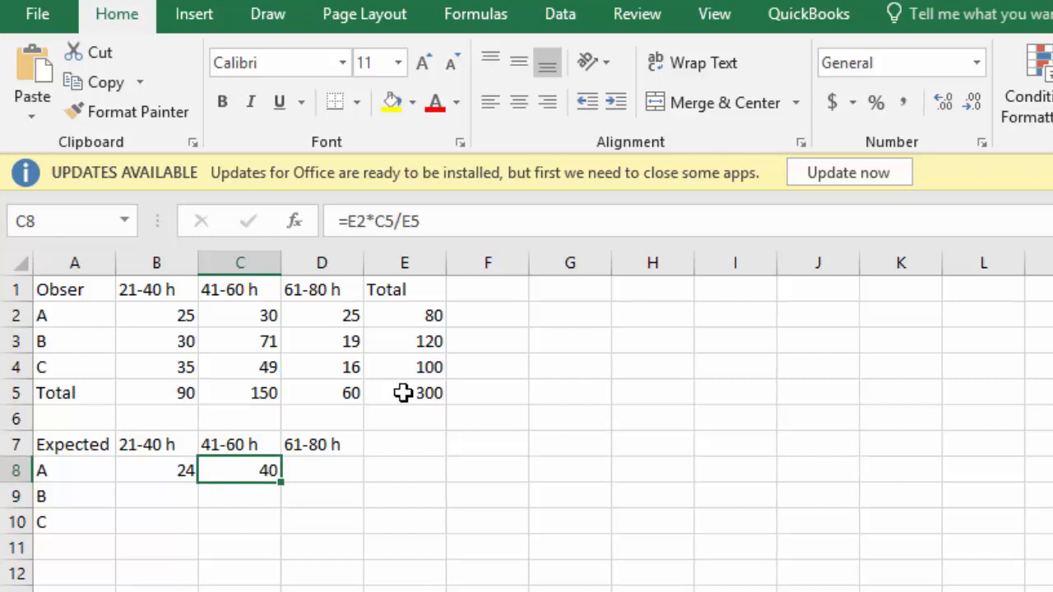
# Clear C8 and anchor B8's row-total reference as $E2, keeping the 24.
pyautogui.click(157, 469)
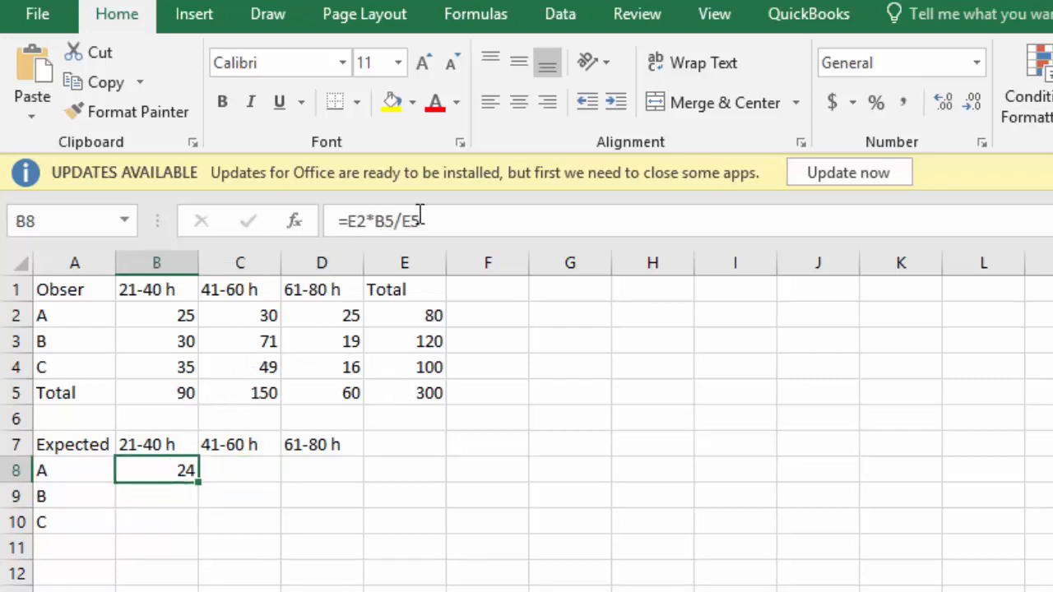
pyautogui.moveTo(420, 221)
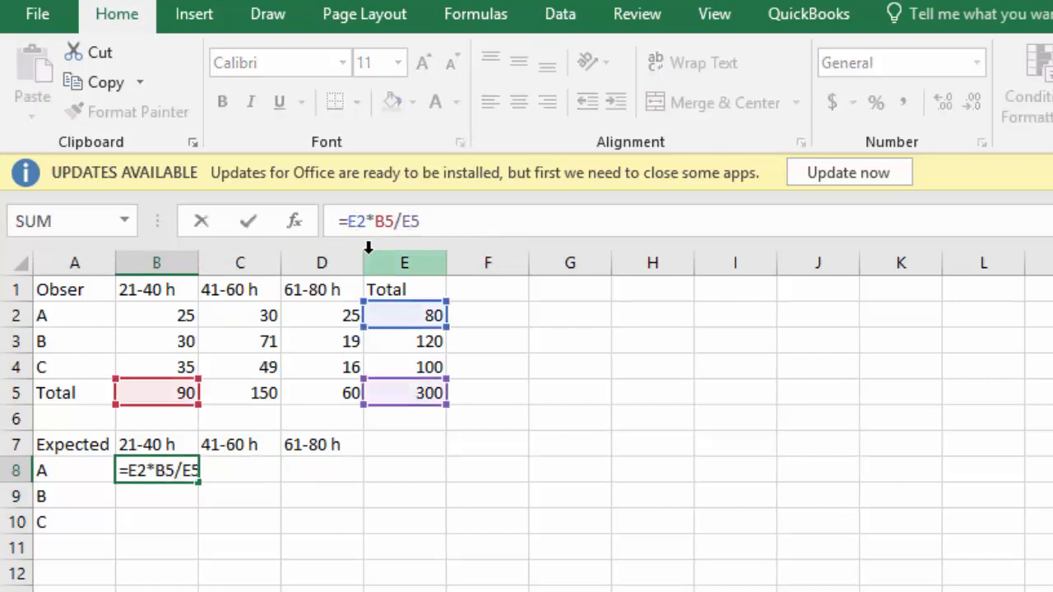
pyautogui.press('f4')
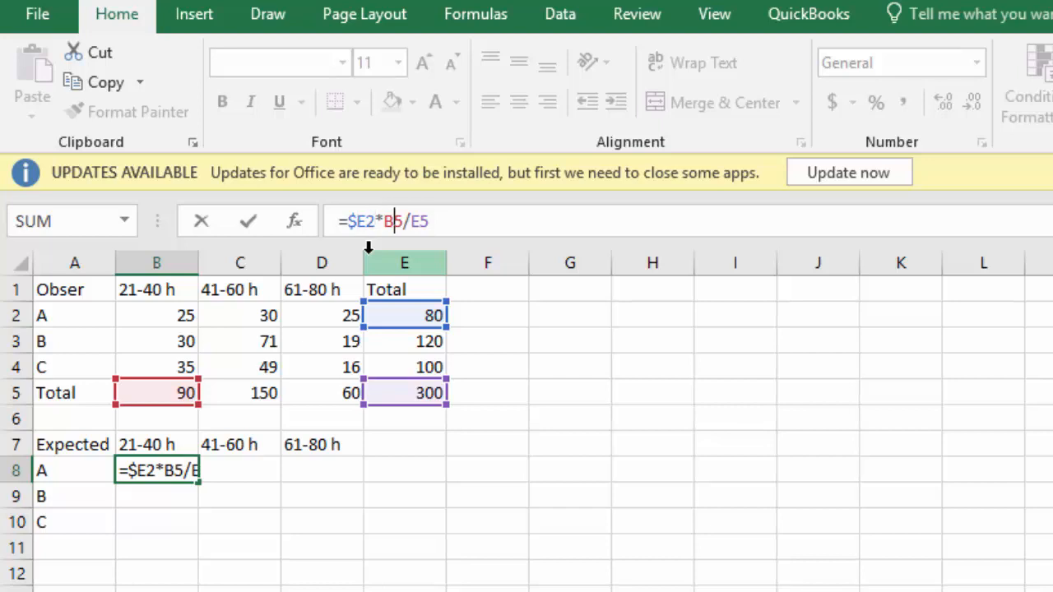
pyautogui.press('f4')
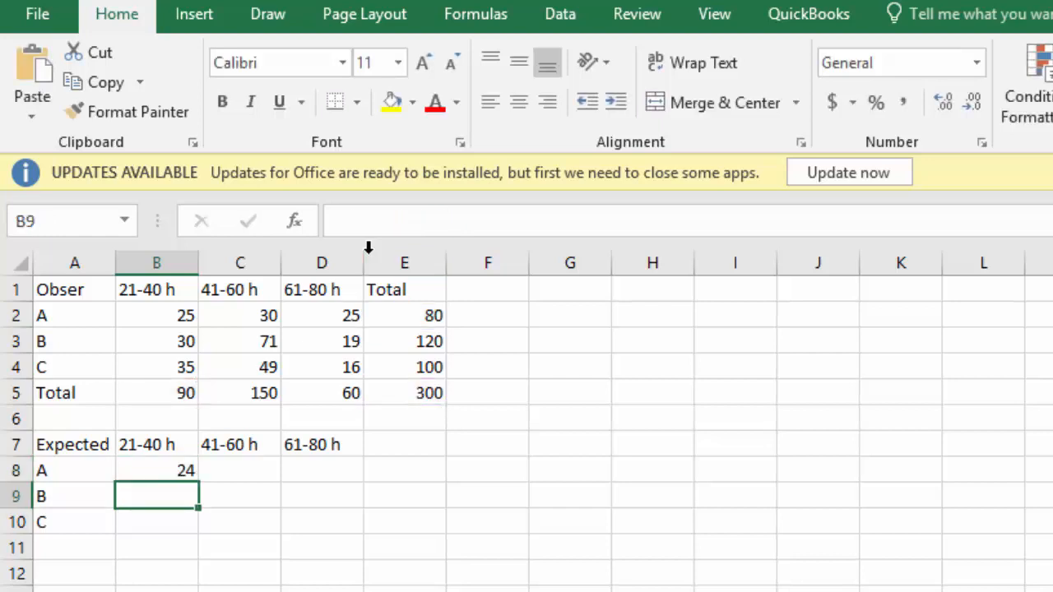
# Fill =$E2*B$5/$E$5 over B8:D10, yielding 24,40,16; 36,60,24; 30,50,20.
pyautogui.click(157, 470)
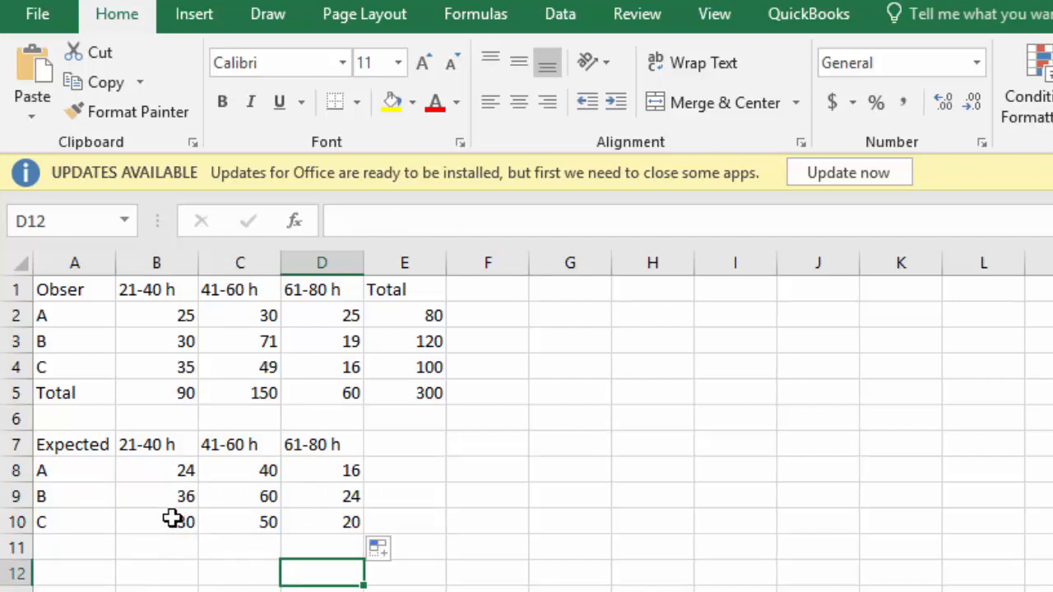
pyautogui.write('=$E4*B$5/$E$5')
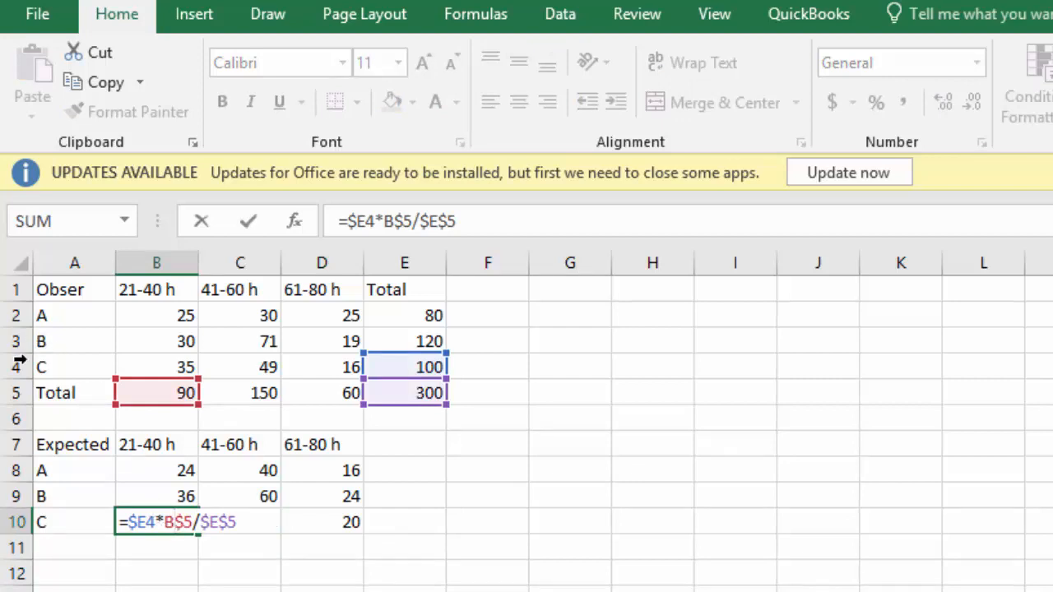
pyautogui.moveTo(384, 368)
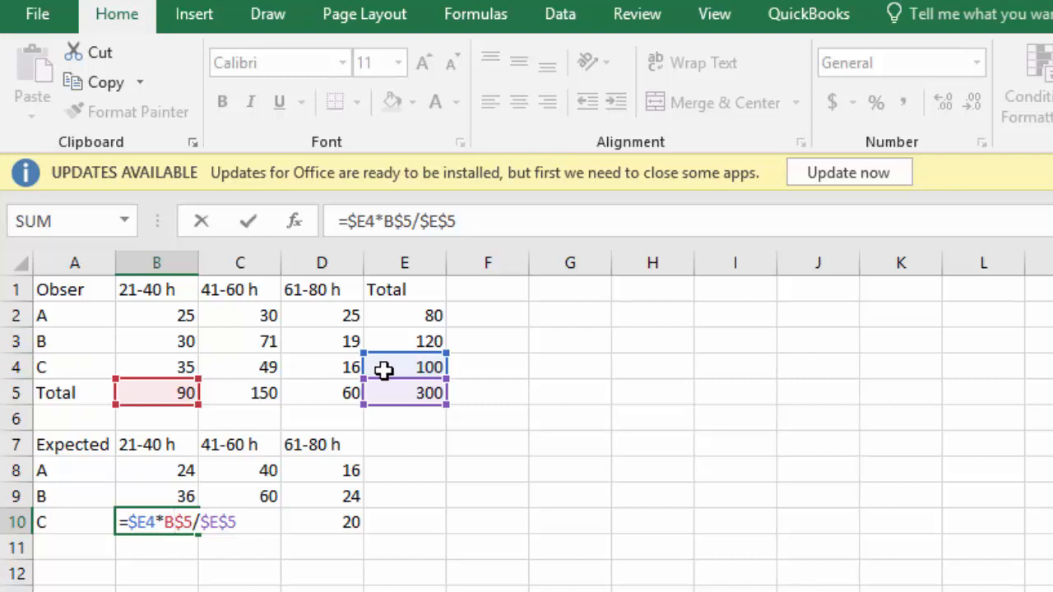
pyautogui.moveTo(161, 393)
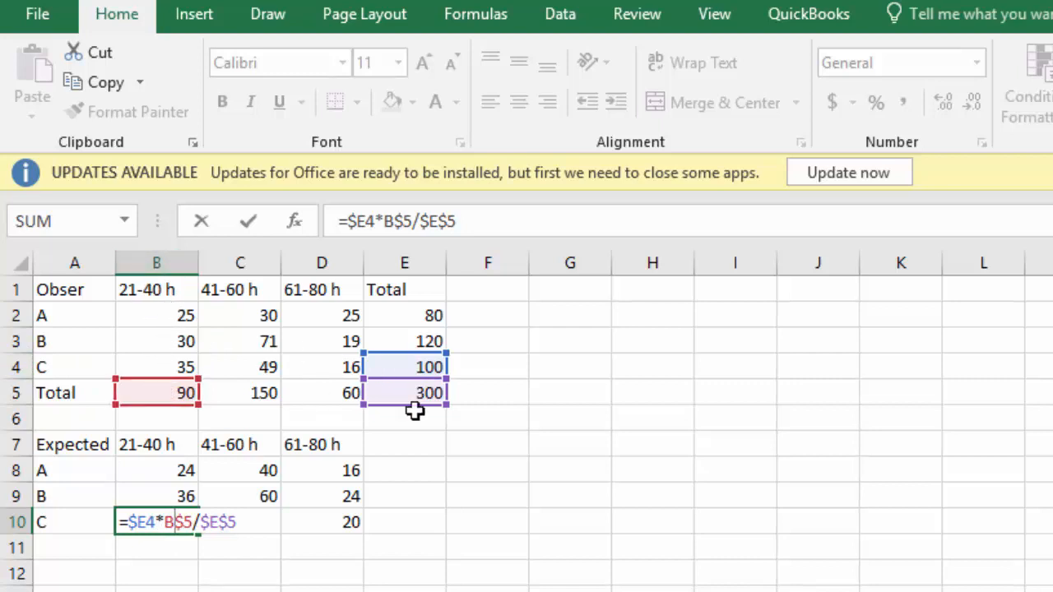
pyautogui.moveTo(465, 560)
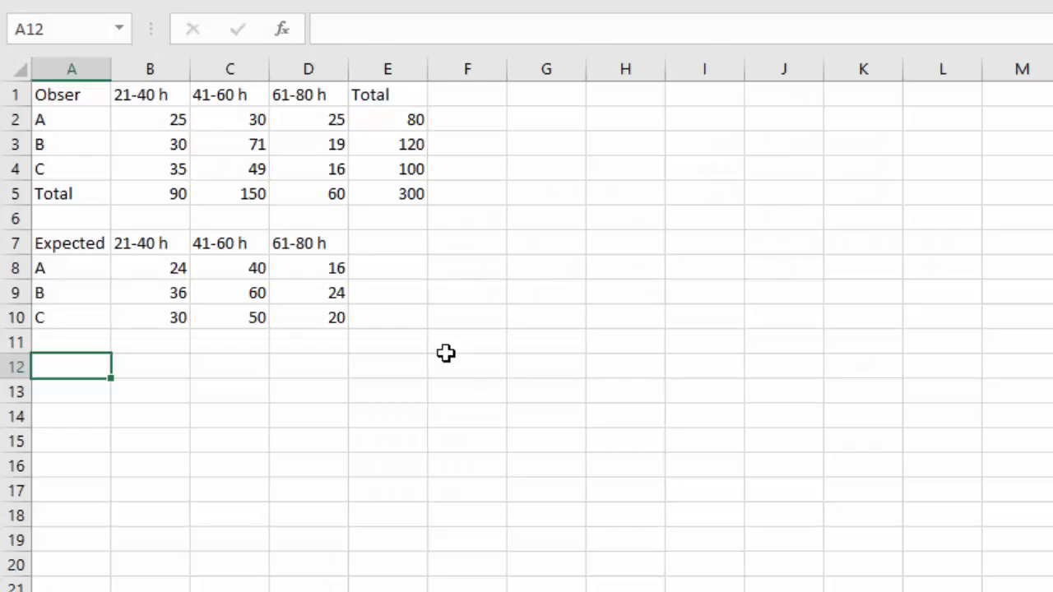
# Label a Chi table with 21-40h, 41-60, 61-80 headers and begin its first formula.
pyautogui.write('Chi')
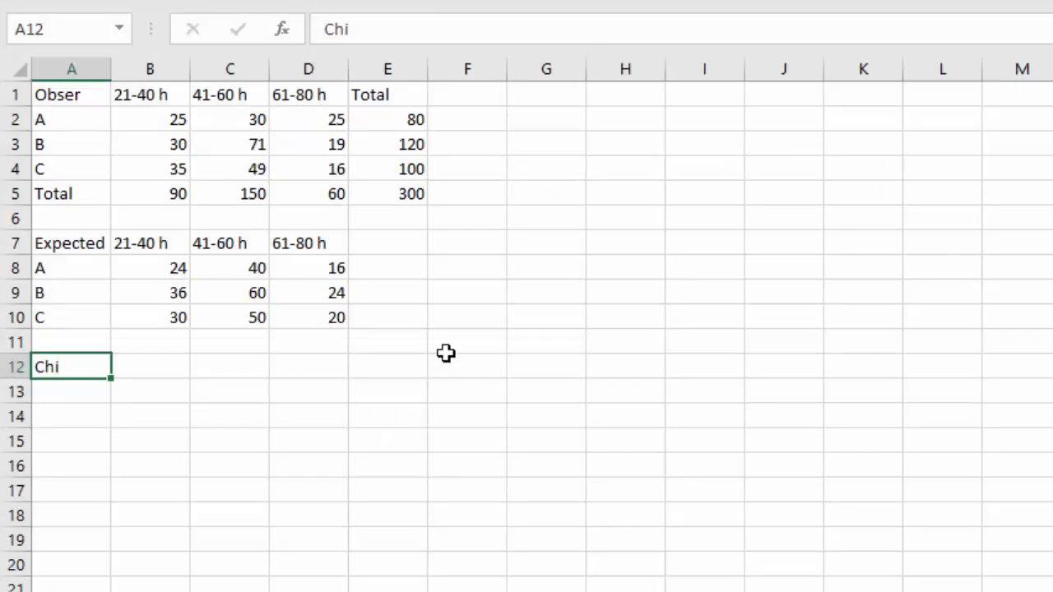
pyautogui.write('21-40')
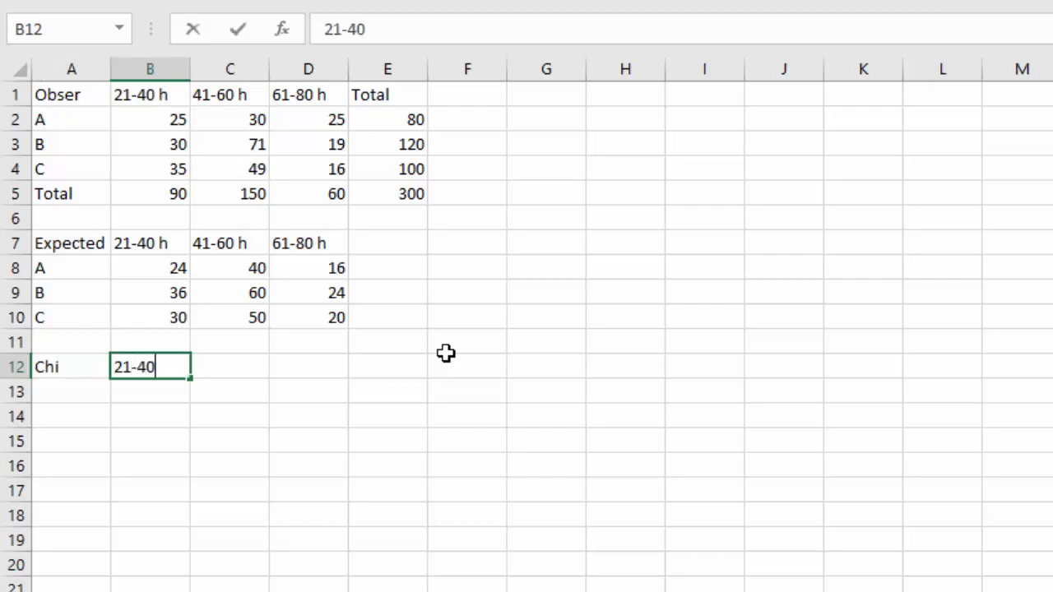
pyautogui.press('tab')
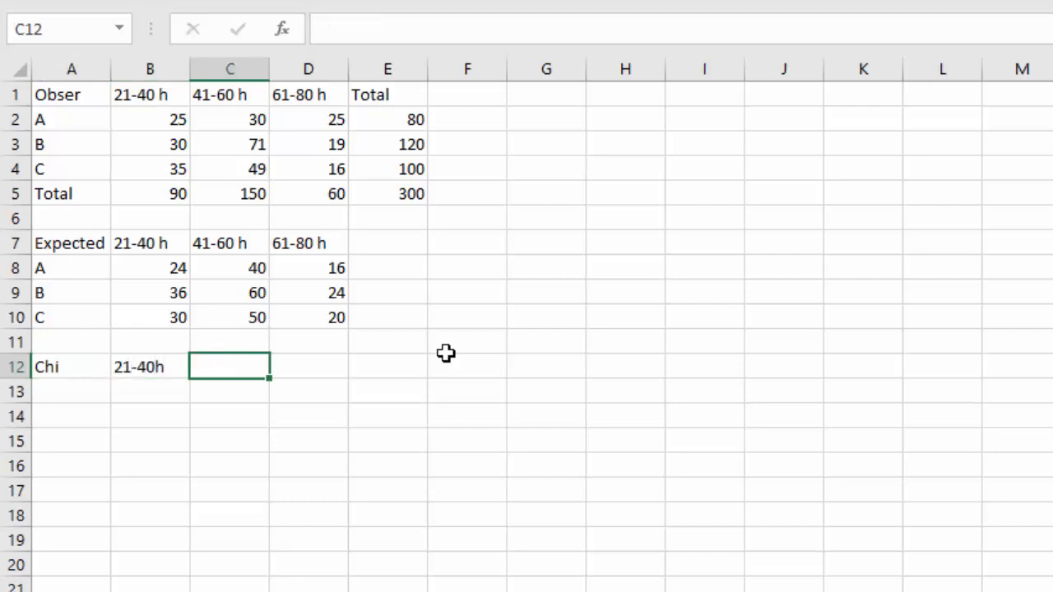
pyautogui.write('41-60')
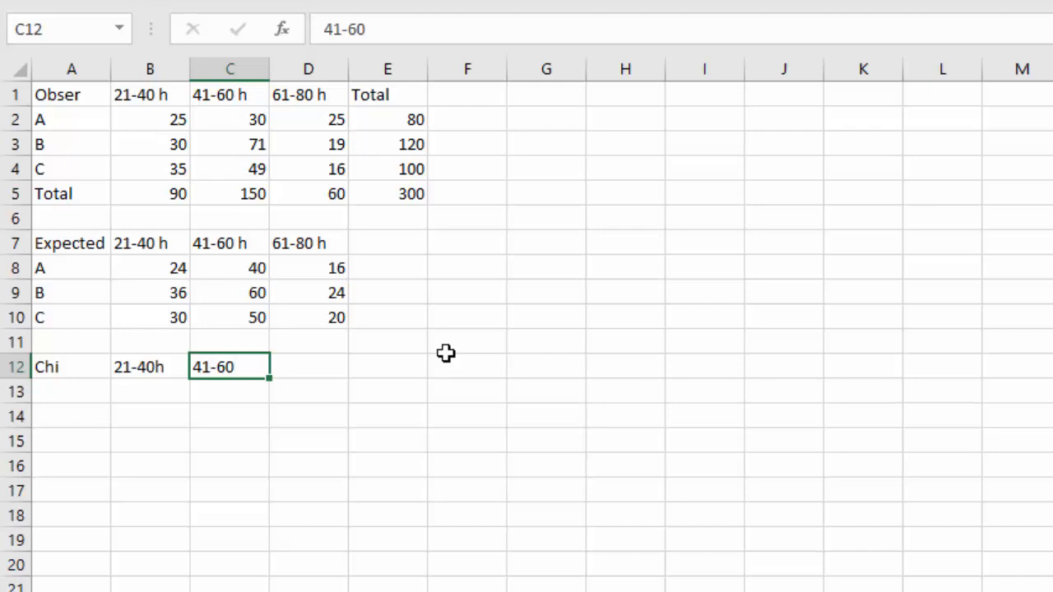
pyautogui.write('61-80')
pyautogui.click(70, 392)
pyautogui.write('A')
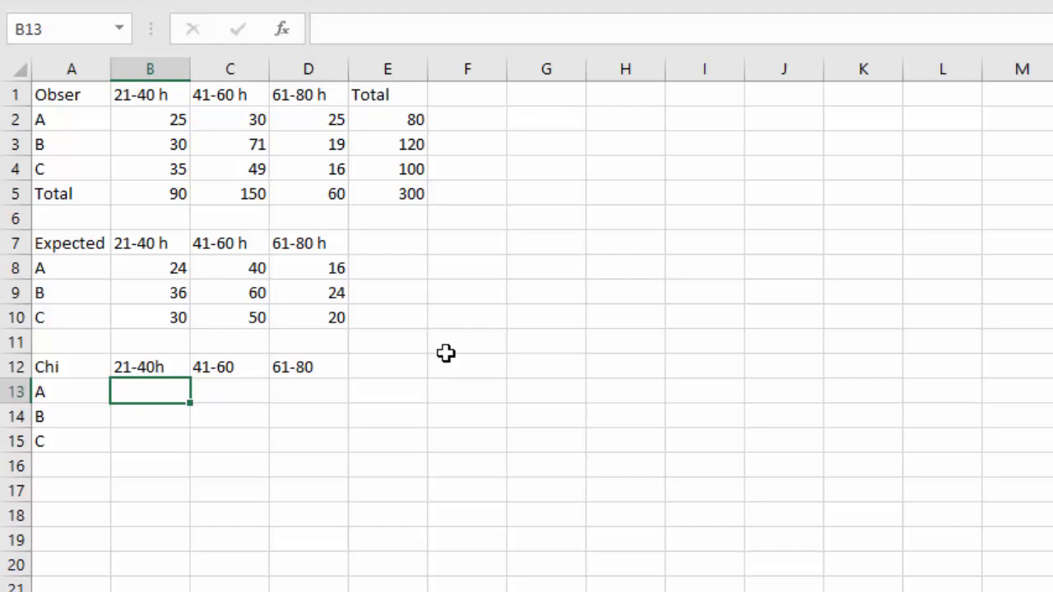
pyautogui.write('=(')
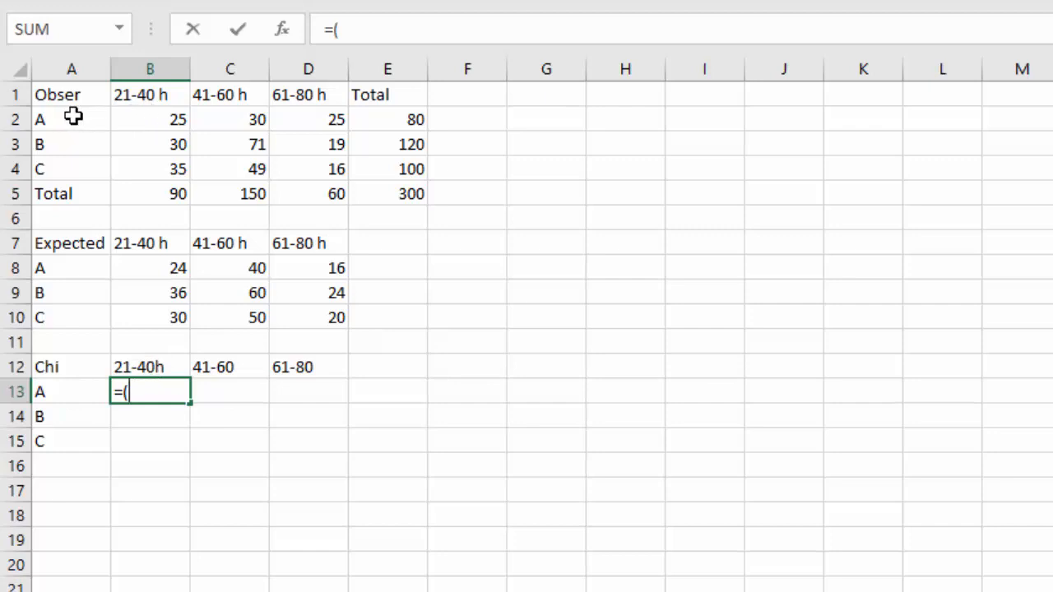
pyautogui.moveTo(146, 121)
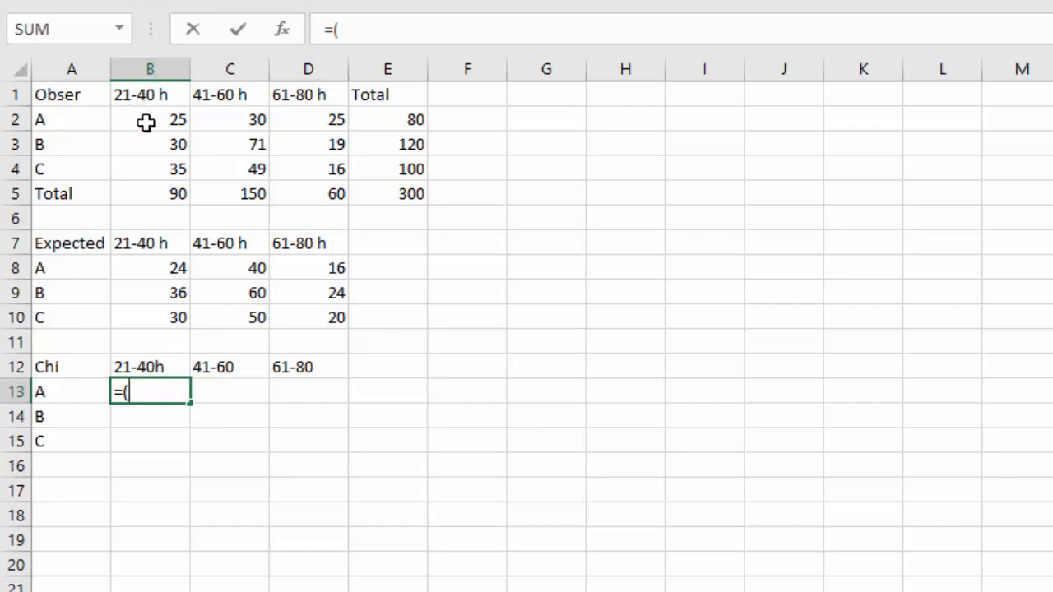
# Enter =(B2-B8)^2/B8 in B13 and fill it through D15.
pyautogui.click(149, 120)
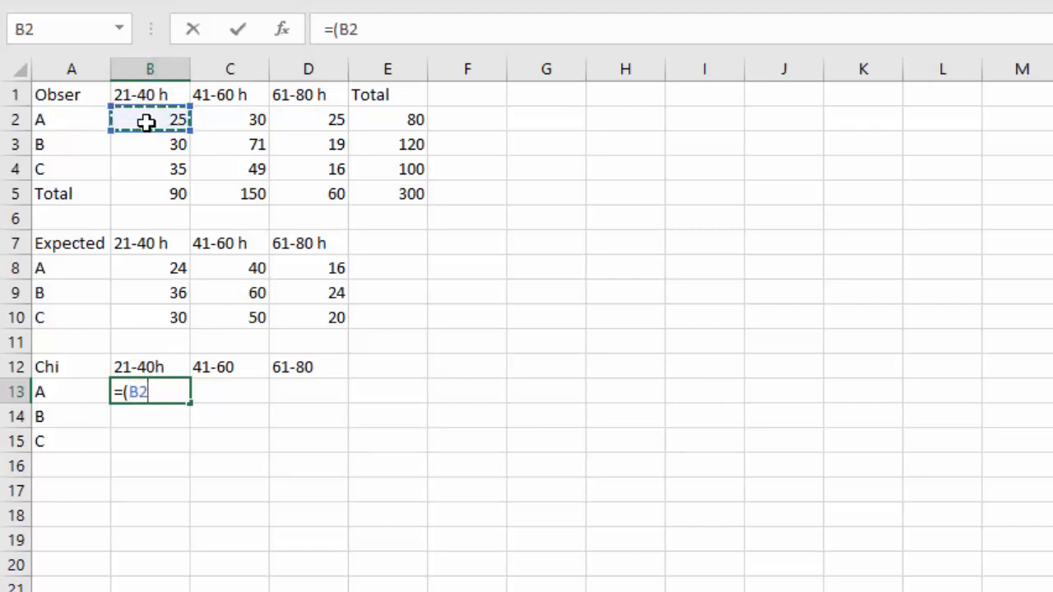
pyautogui.write('-')
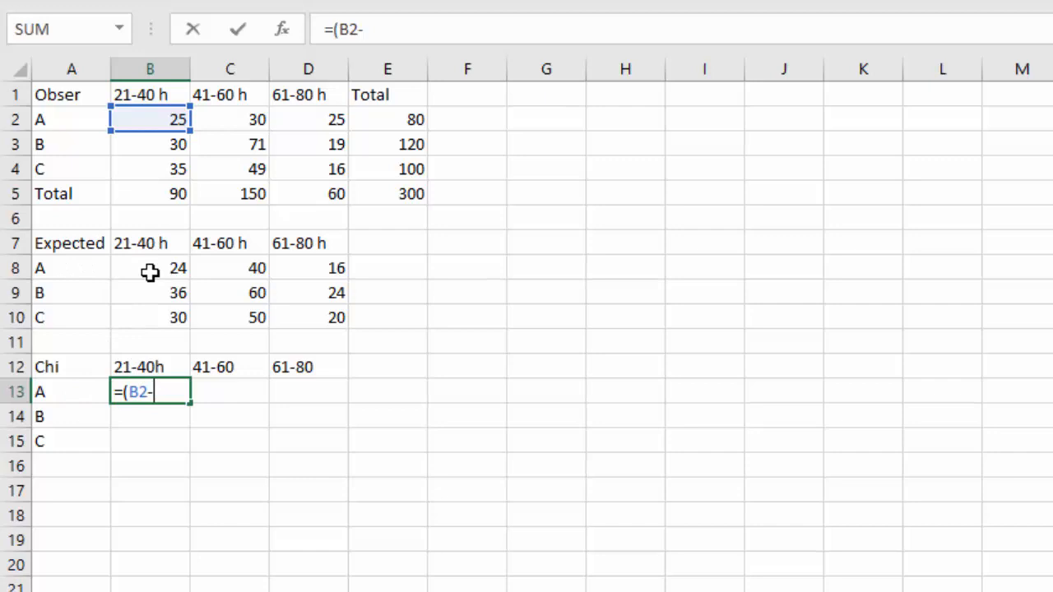
pyautogui.click(150, 268)
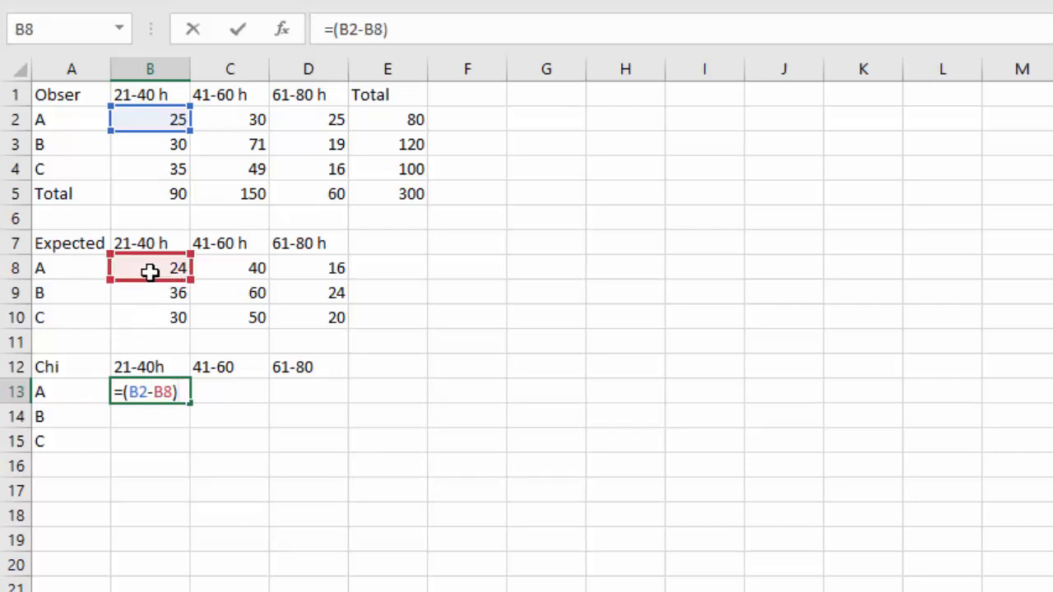
pyautogui.write('^2')
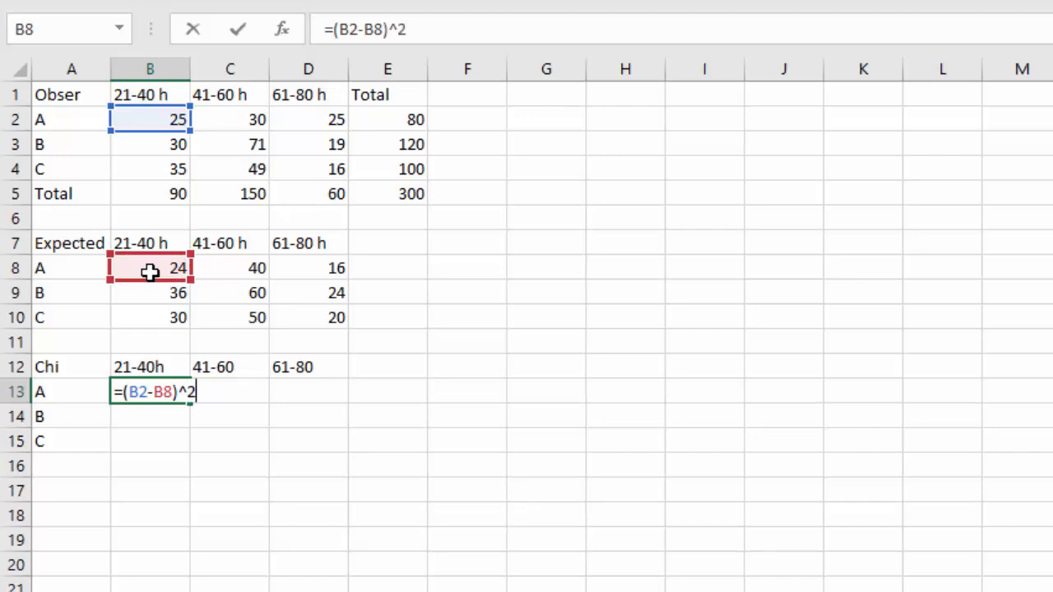
pyautogui.write('/B8')
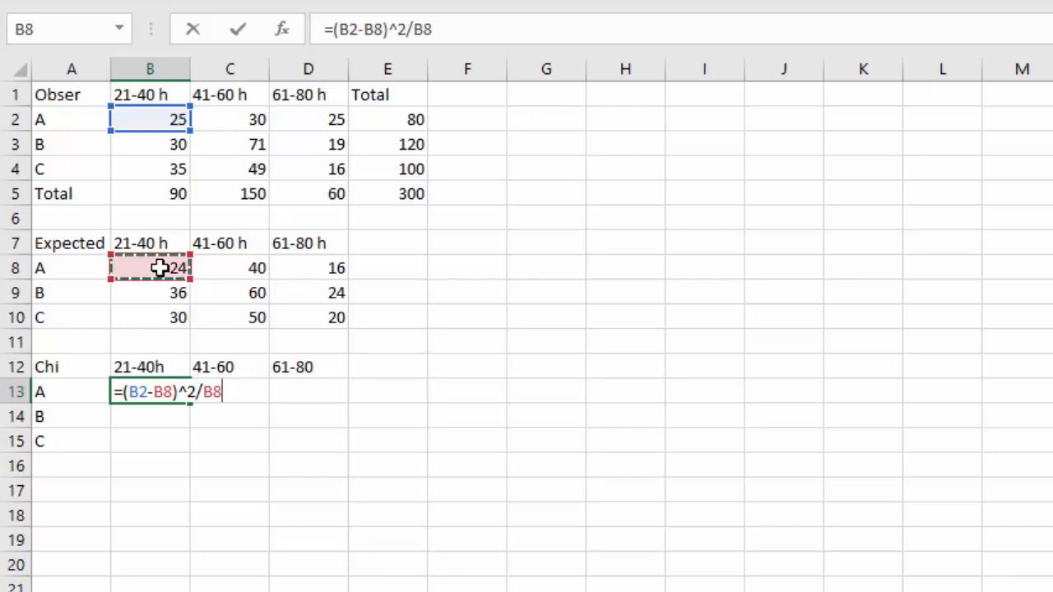
pyautogui.press('enter')
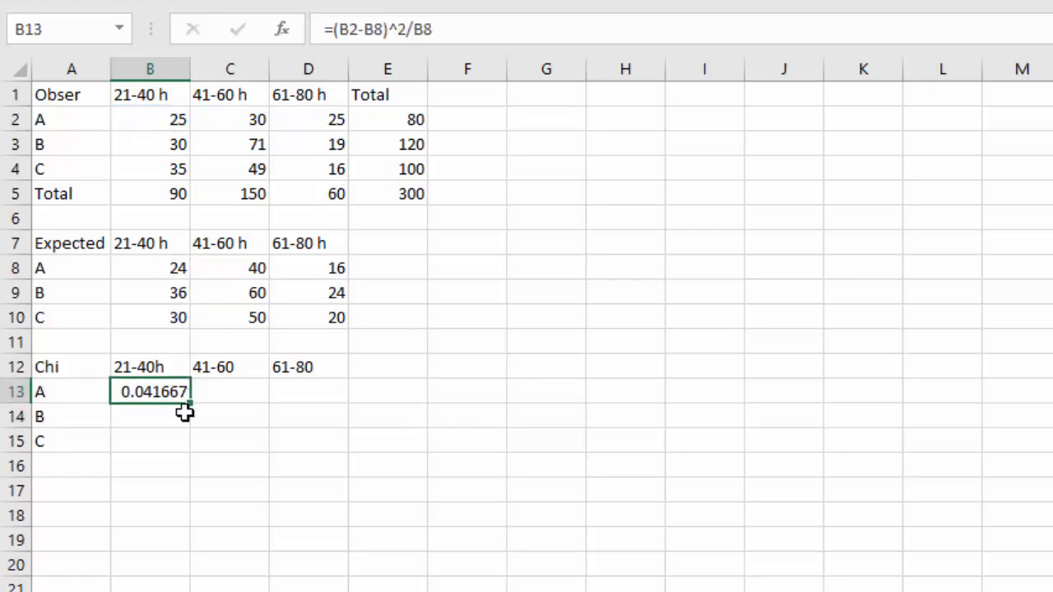
pyautogui.moveTo(184, 417)
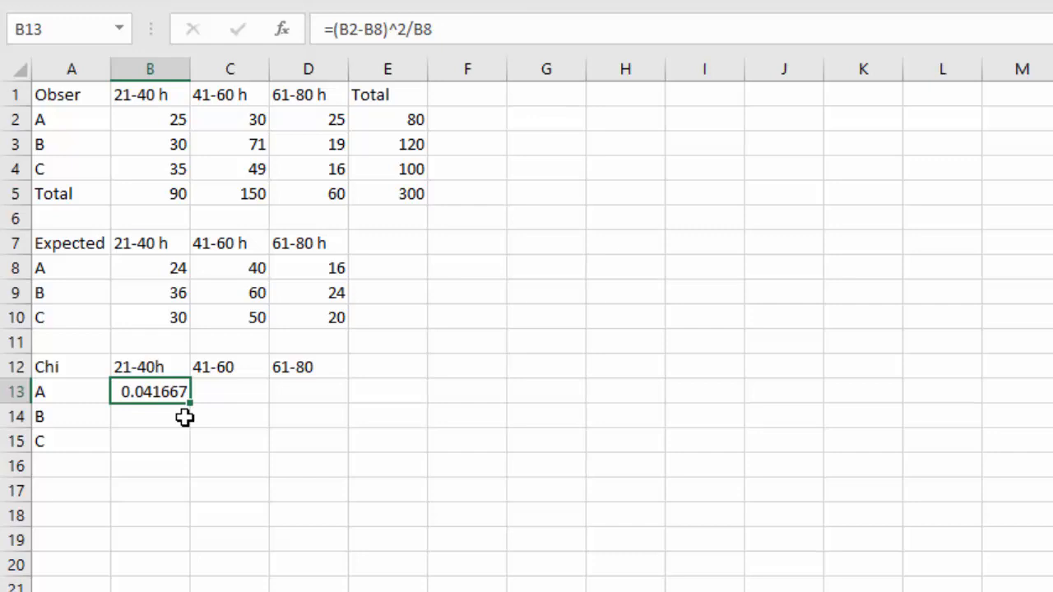
pyautogui.moveTo(190, 403)
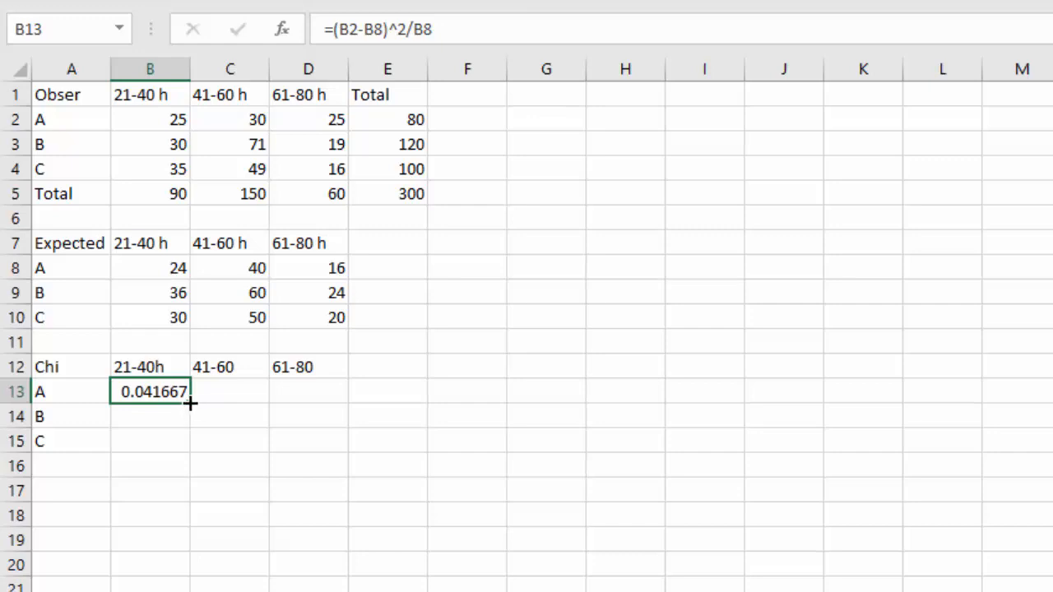
pyautogui.moveTo(189, 402); pyautogui.dragTo(337, 391)
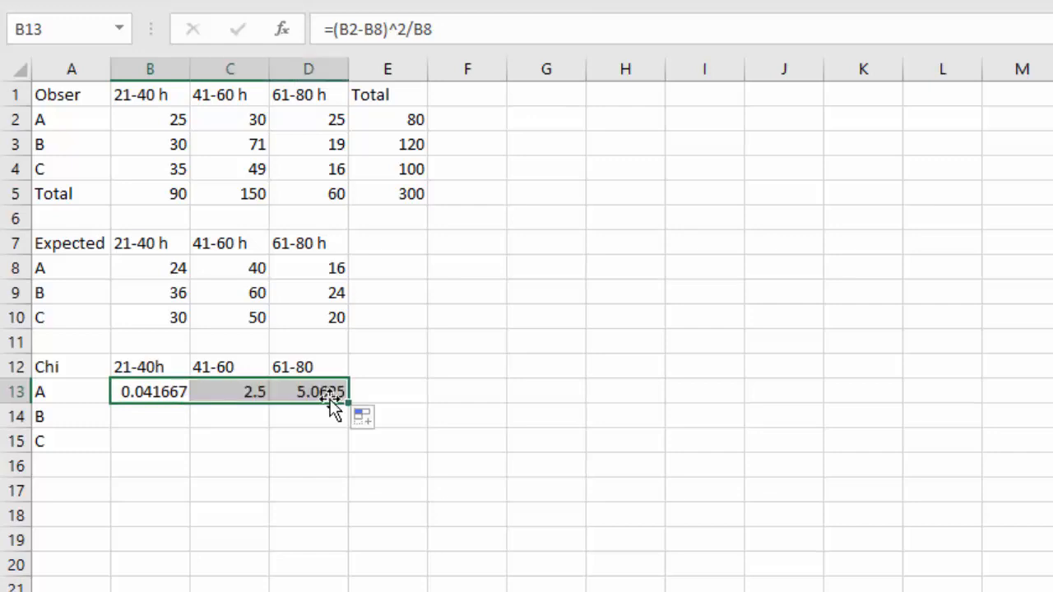
pyautogui.moveTo(341, 399); pyautogui.dragTo(344, 462)
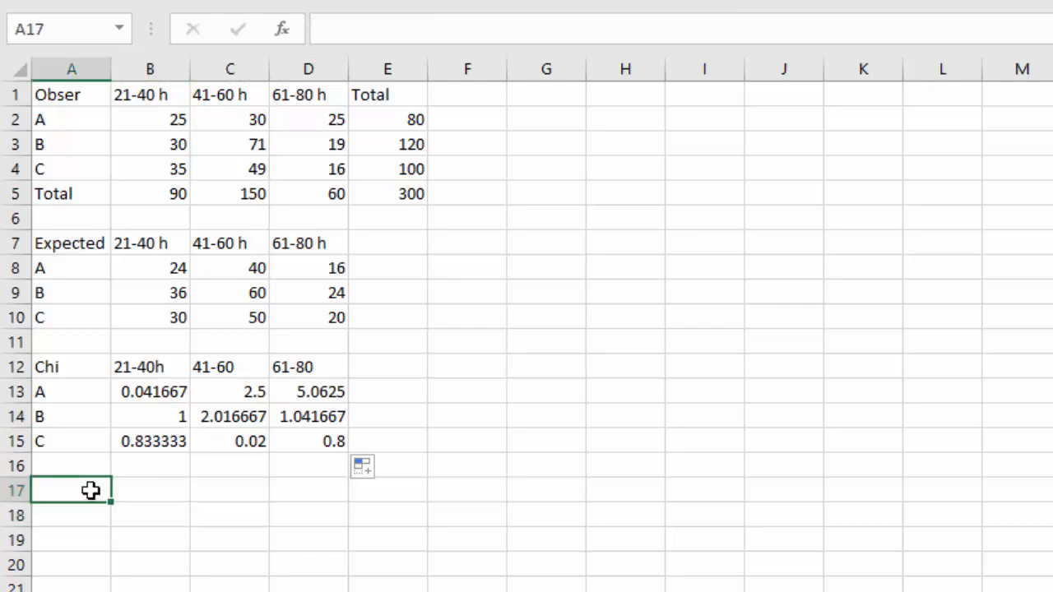
# Label 'Chisq =' and sum the Chi table with =SUM(B13:D15), giving 13.31583.
pyautogui.write('Chisq')
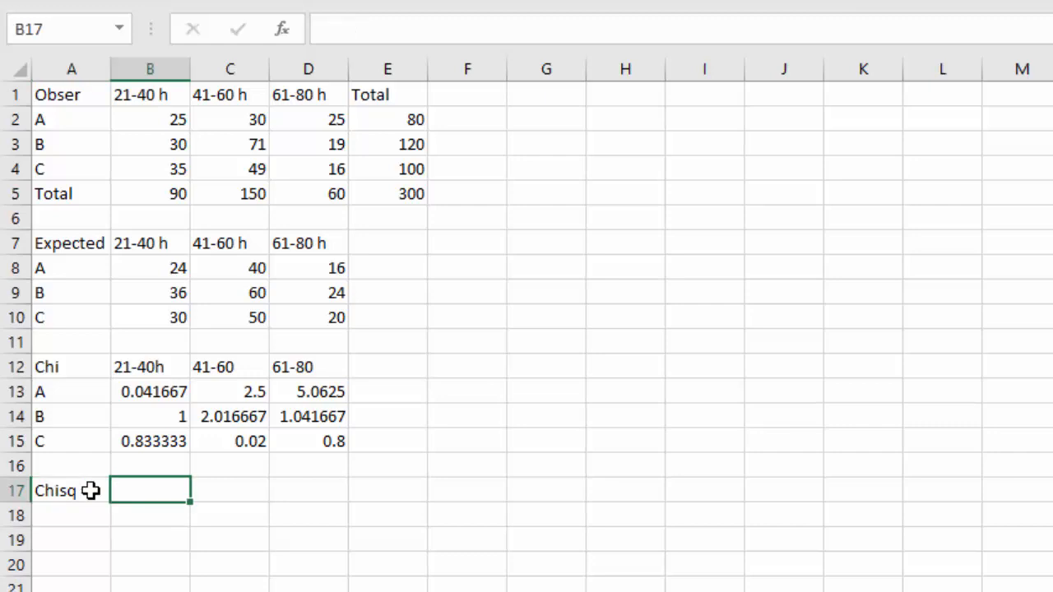
pyautogui.write('=')
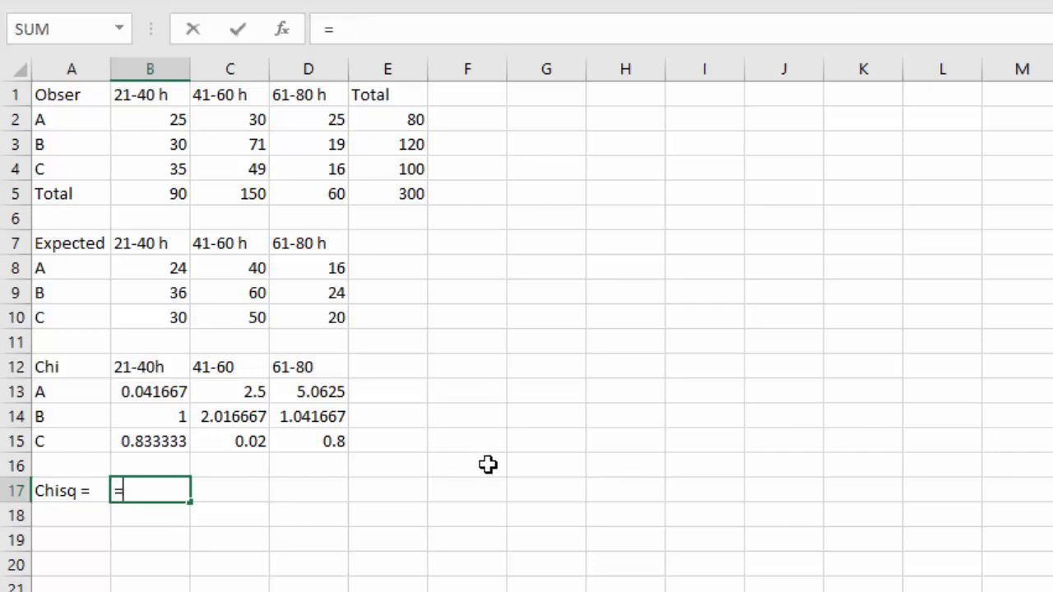
pyautogui.write('sum')
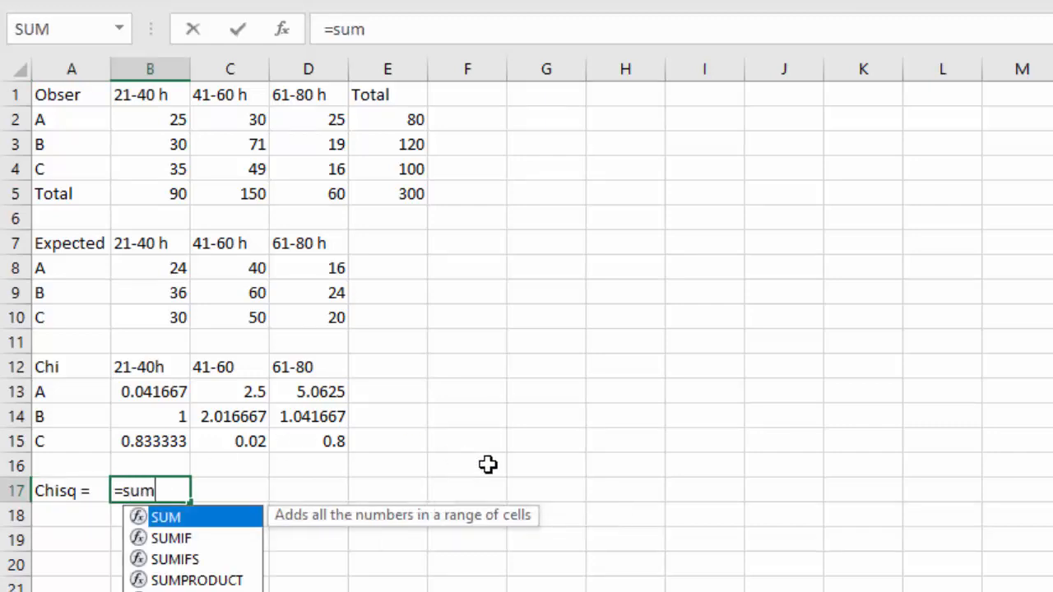
pyautogui.write('(B13:D15')
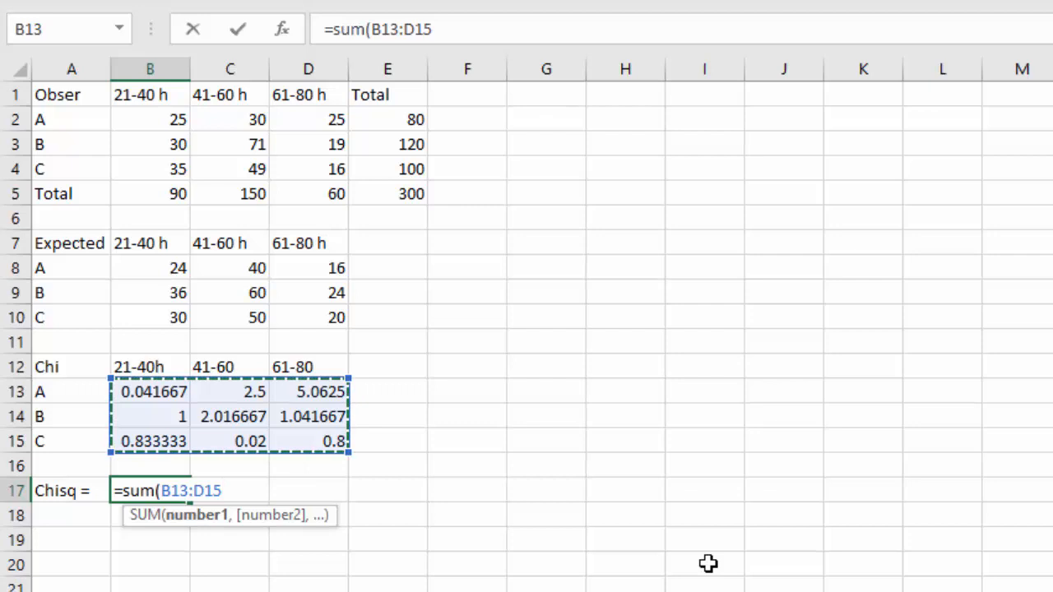
pyautogui.press('enter')
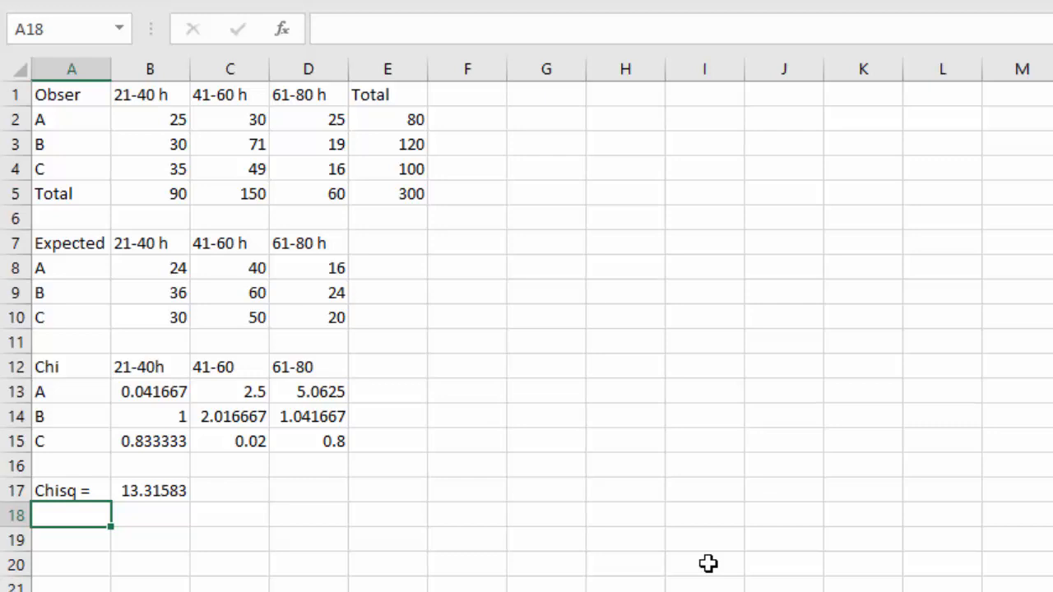
# List rows 3, columns 3 and df =2*2 (4) beneath the sum.
pyautogui.write('rows')
pyautogui.click(149, 515)
pyautogui.write('3')
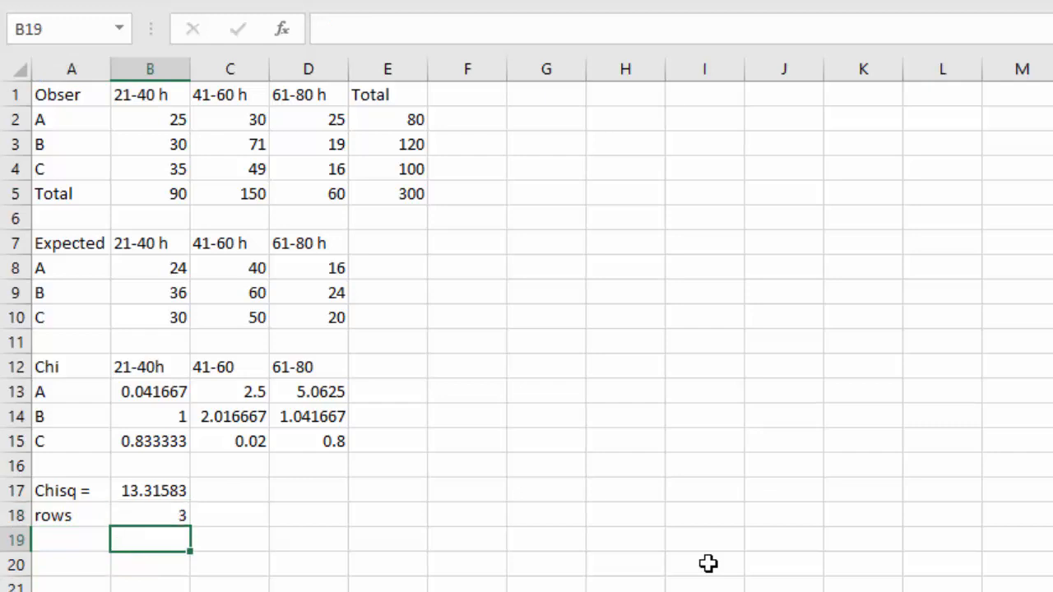
pyautogui.write('columns')
pyautogui.click(149, 564)
pyautogui.write('=')
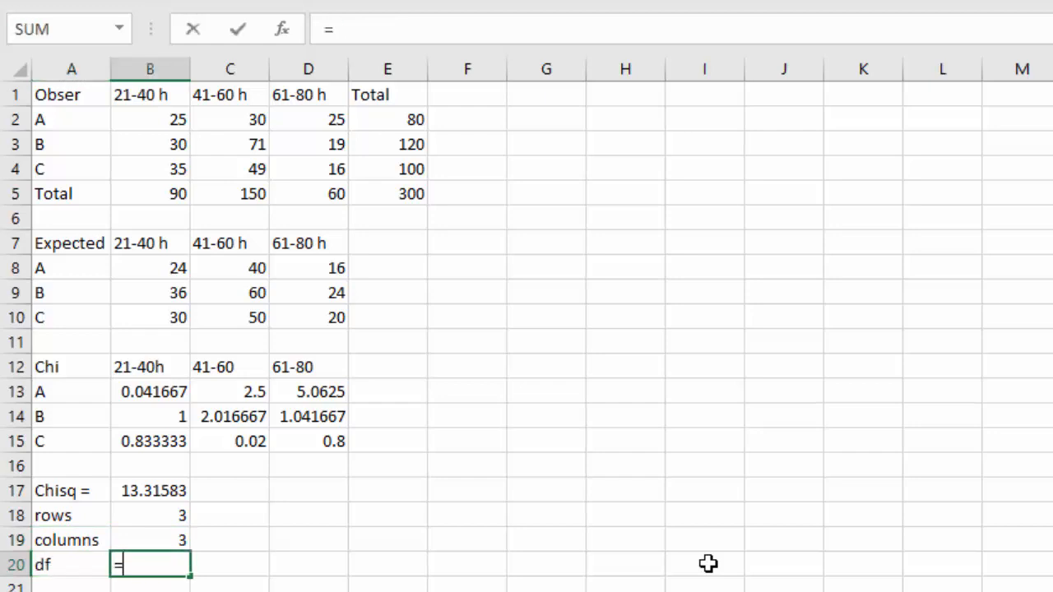
pyautogui.write('2')
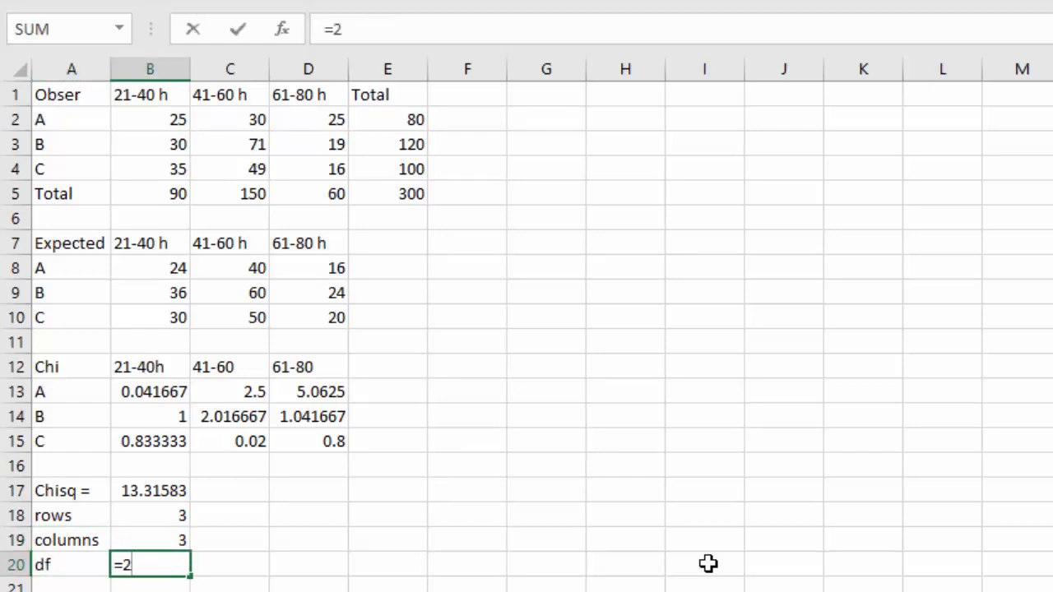
pyautogui.write('*')
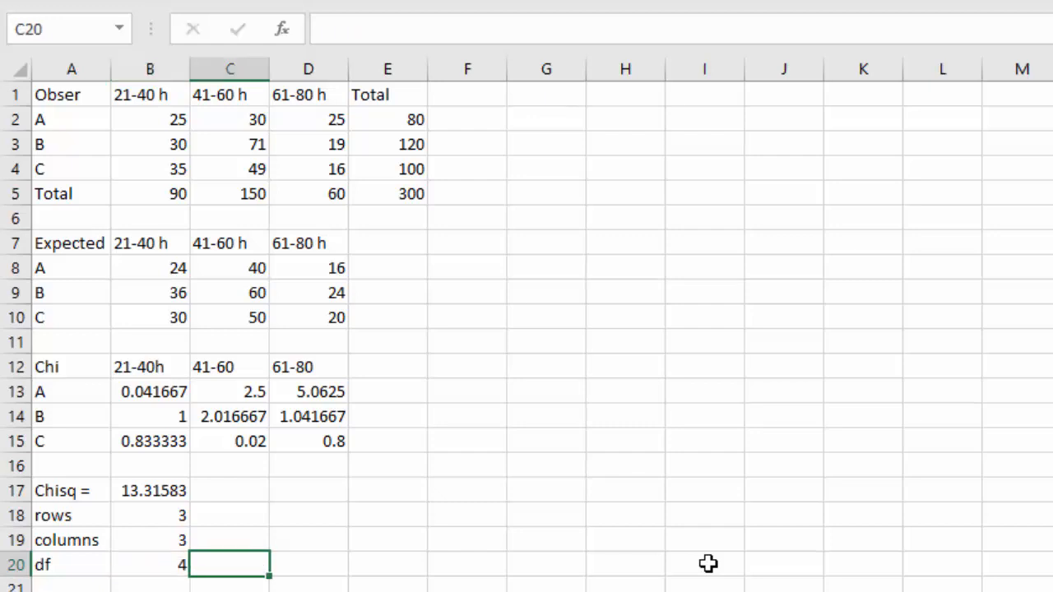
pyautogui.click(309, 540)
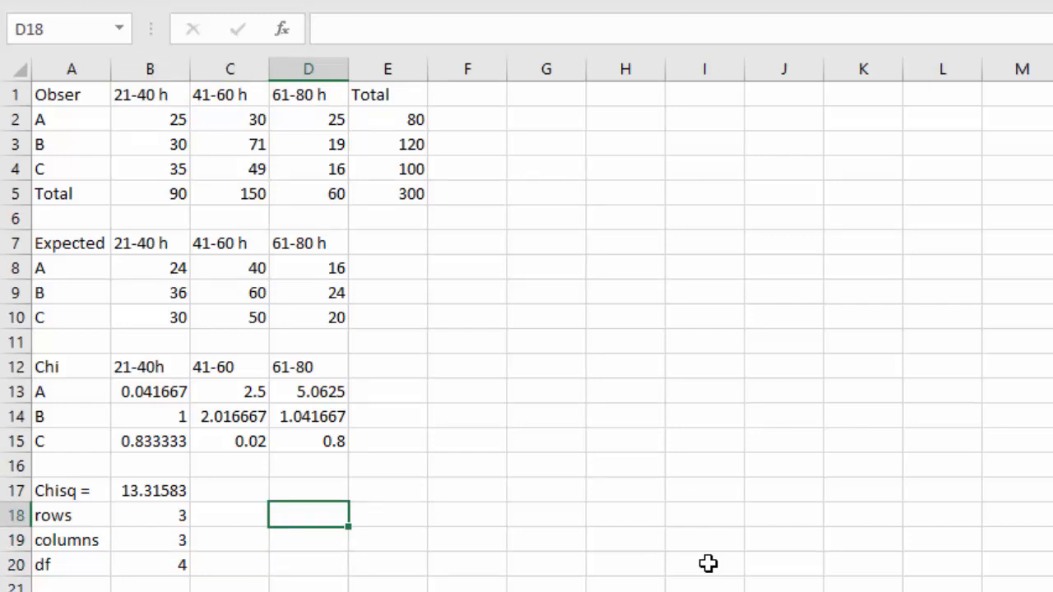
# Label D18 'p-value' and enter =CHISQ.DIST.RT(B17,4 in E18.
pyautogui.write('p-valu')
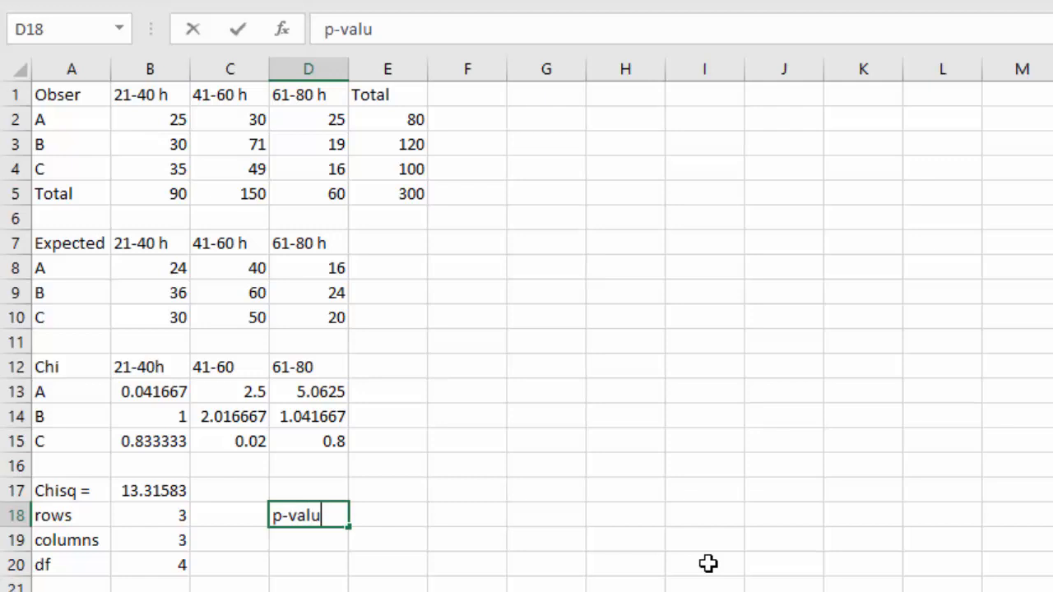
pyautogui.press('Tab')
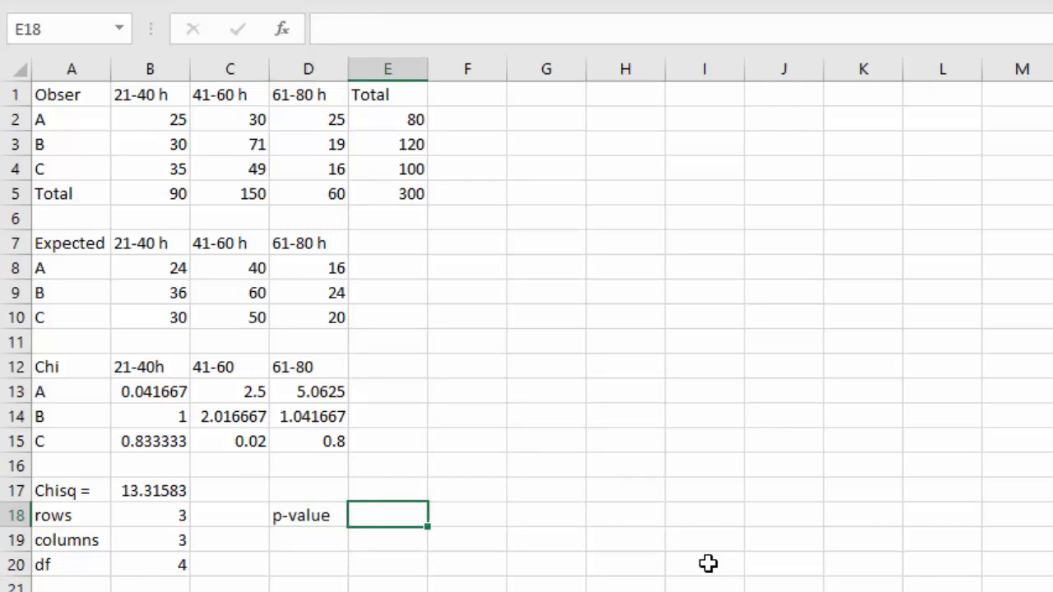
pyautogui.write('=chi')
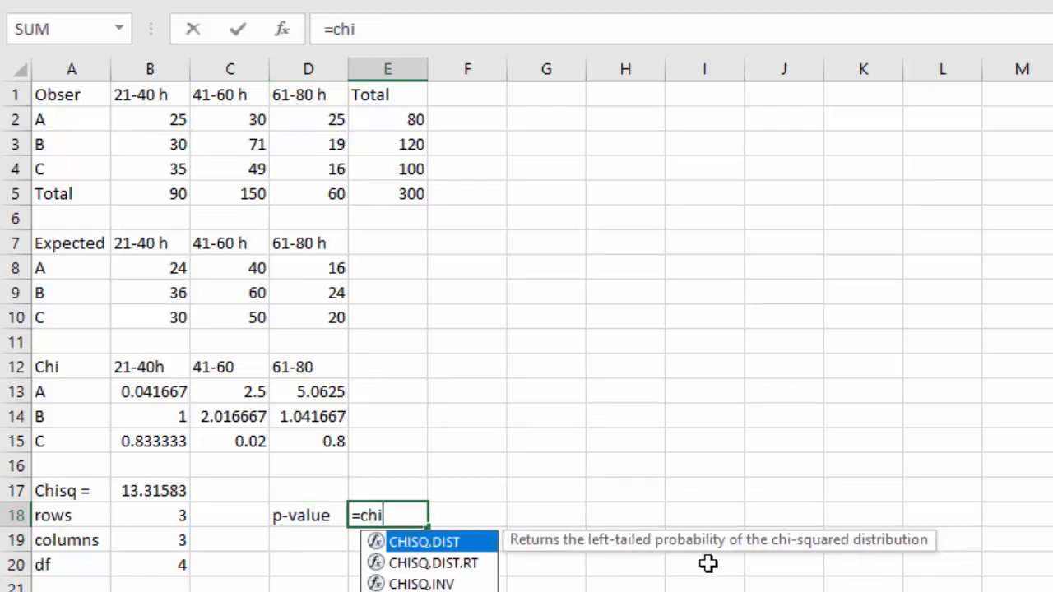
pyautogui.write('sq.dist.rt(')
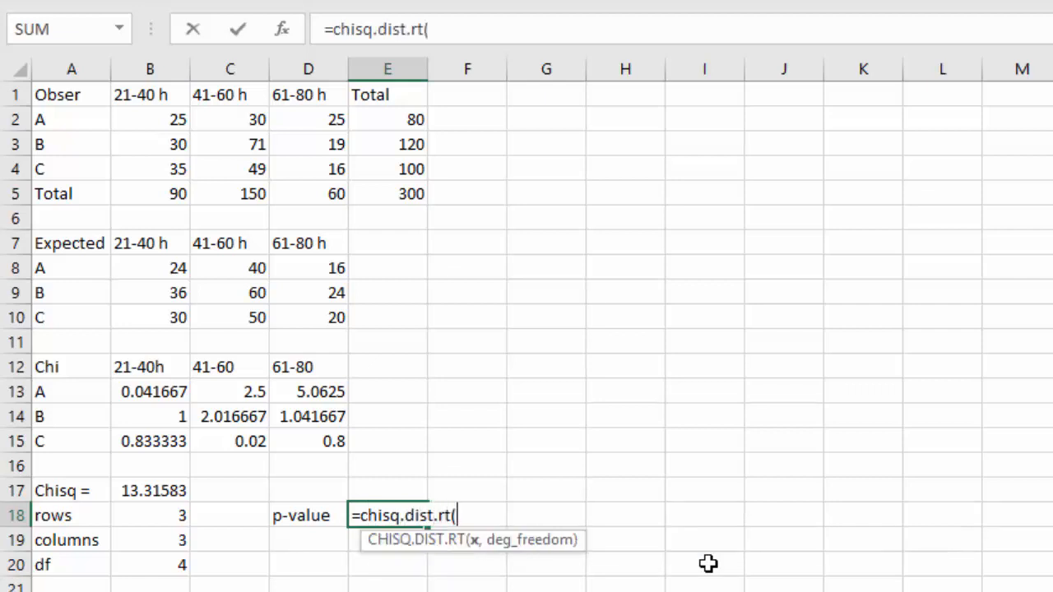
pyautogui.moveTo(158, 489)
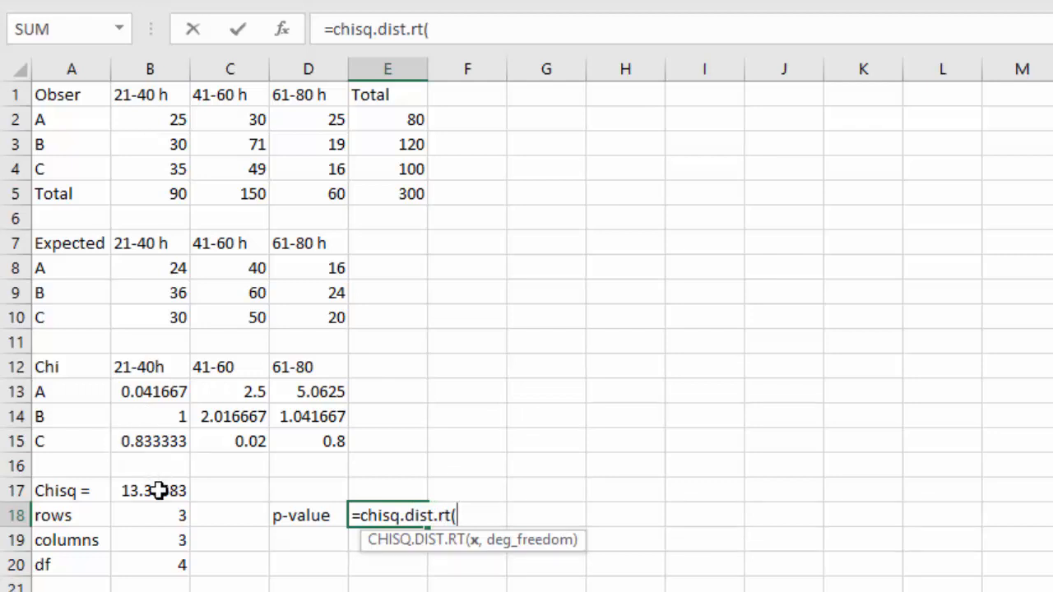
pyautogui.click(150, 490)
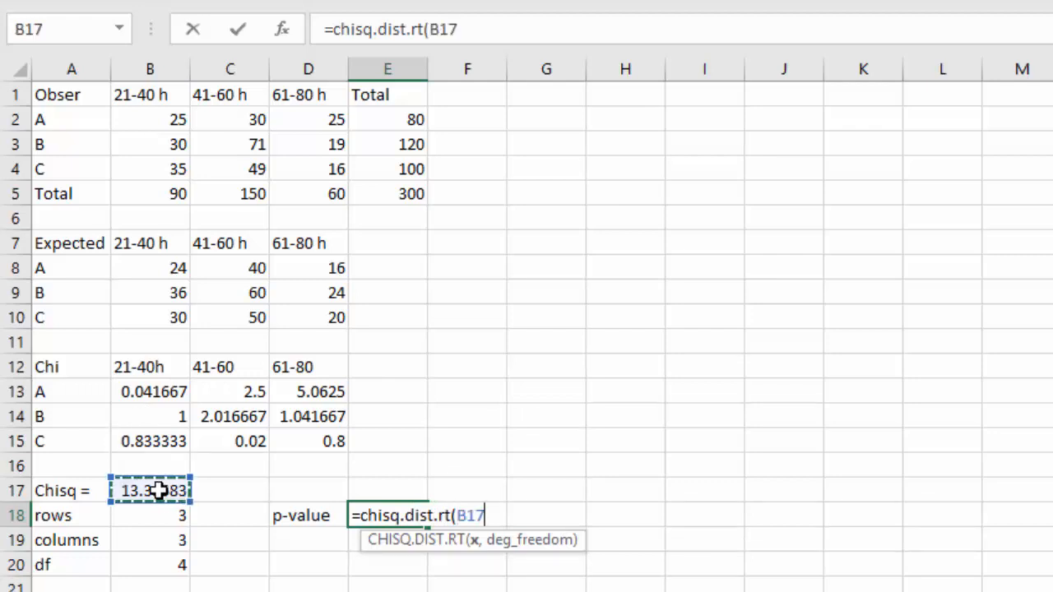
pyautogui.write(',')
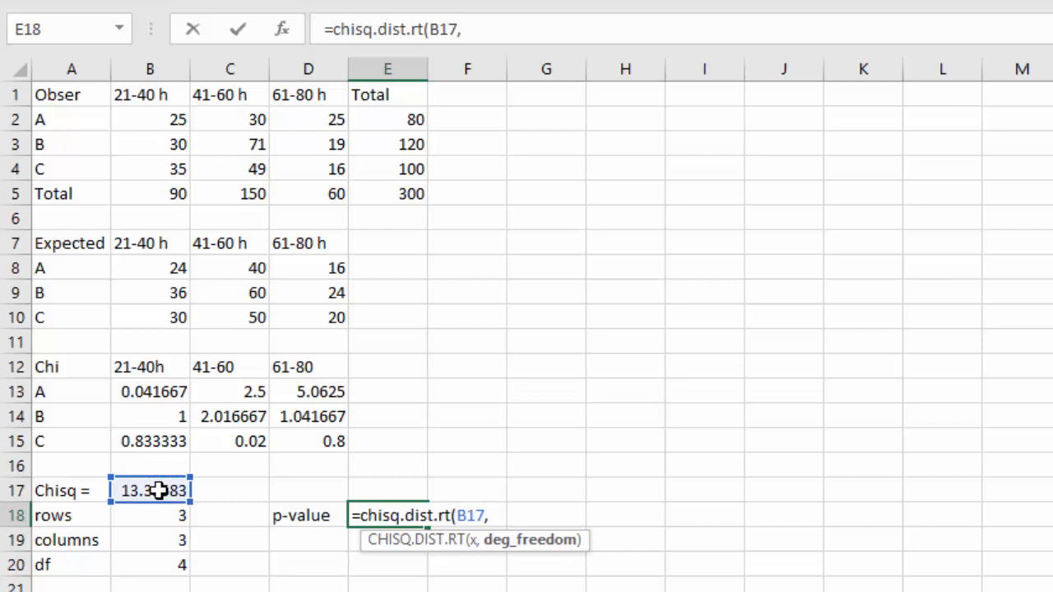
pyautogui.write('4')
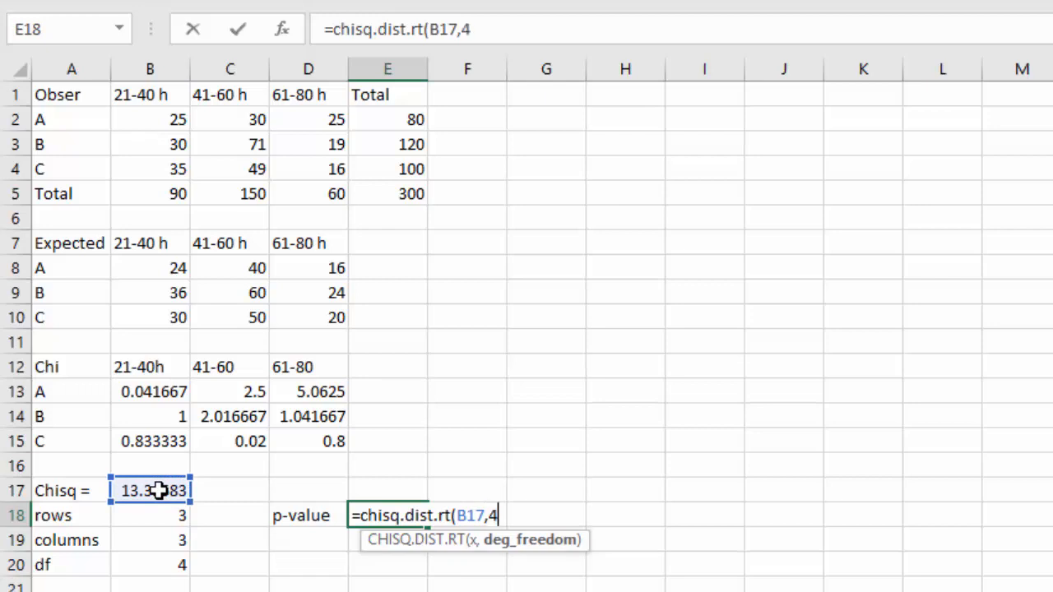